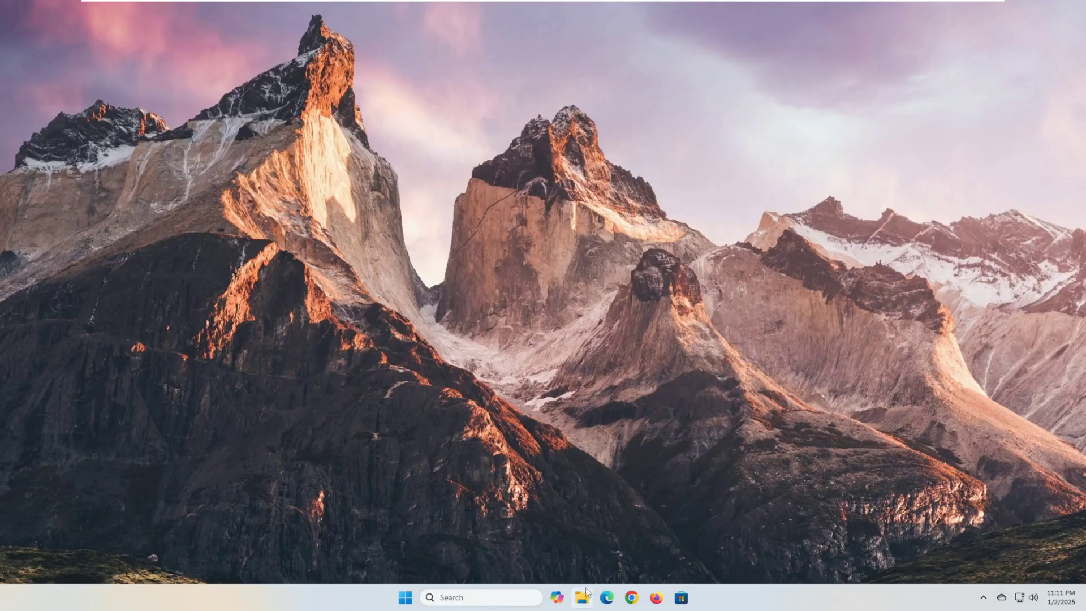
Browse to the empty My Data (D:) drive in File Explorer.
click(581, 597)
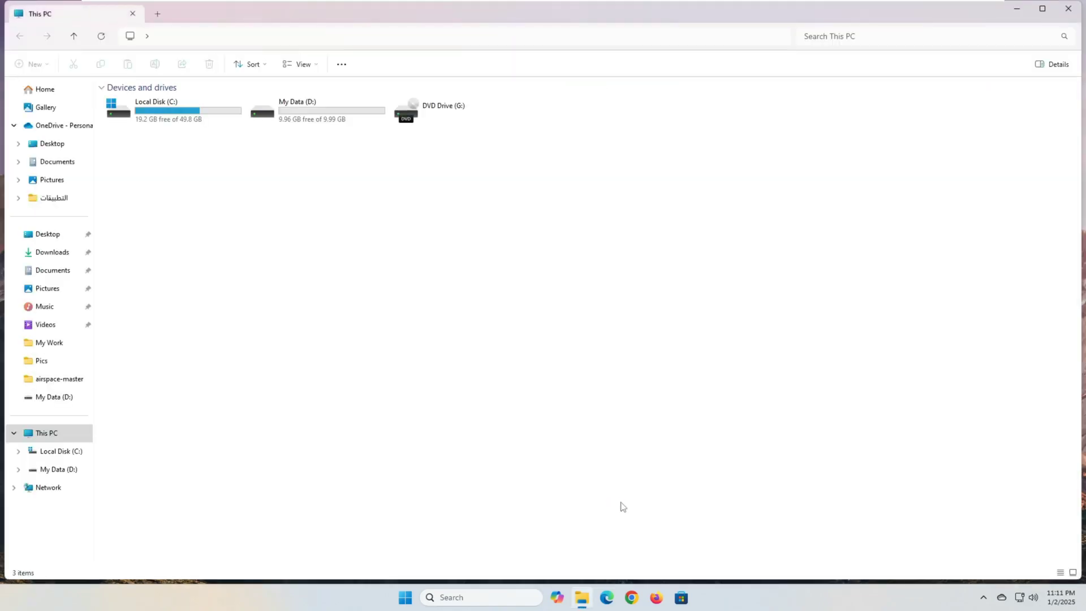
mouse_move(310, 146)
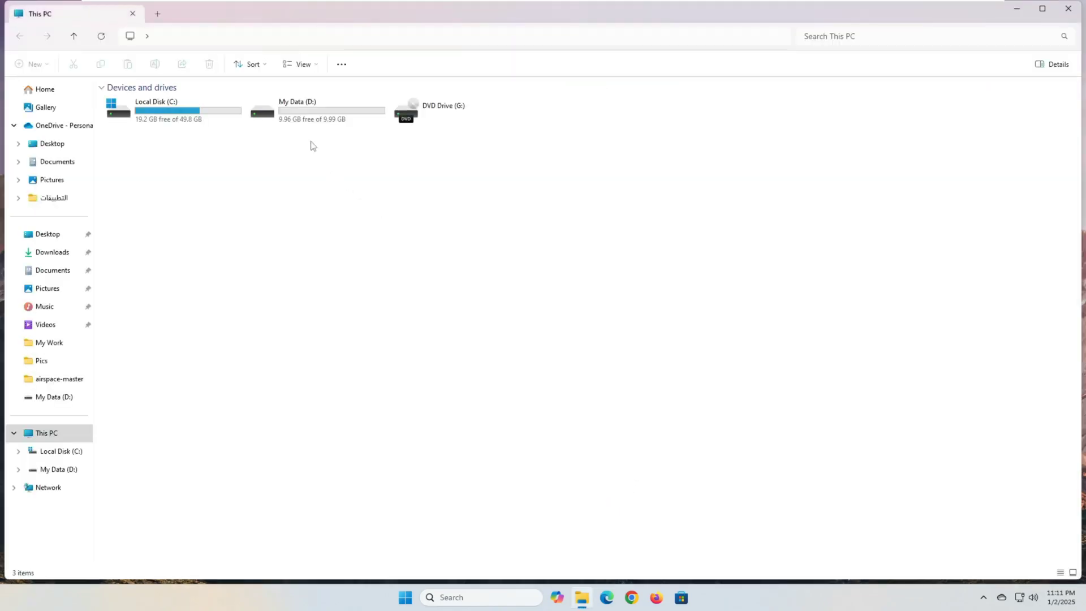
double_click(298, 106)
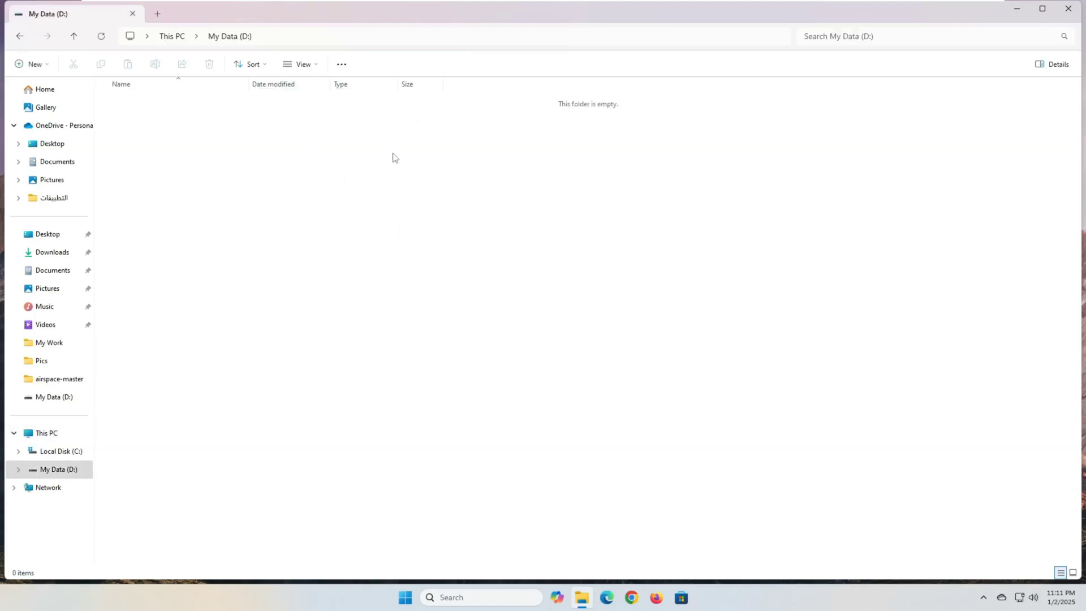
Create a new folder named My Work on the D: drive.
right_click(393, 157)
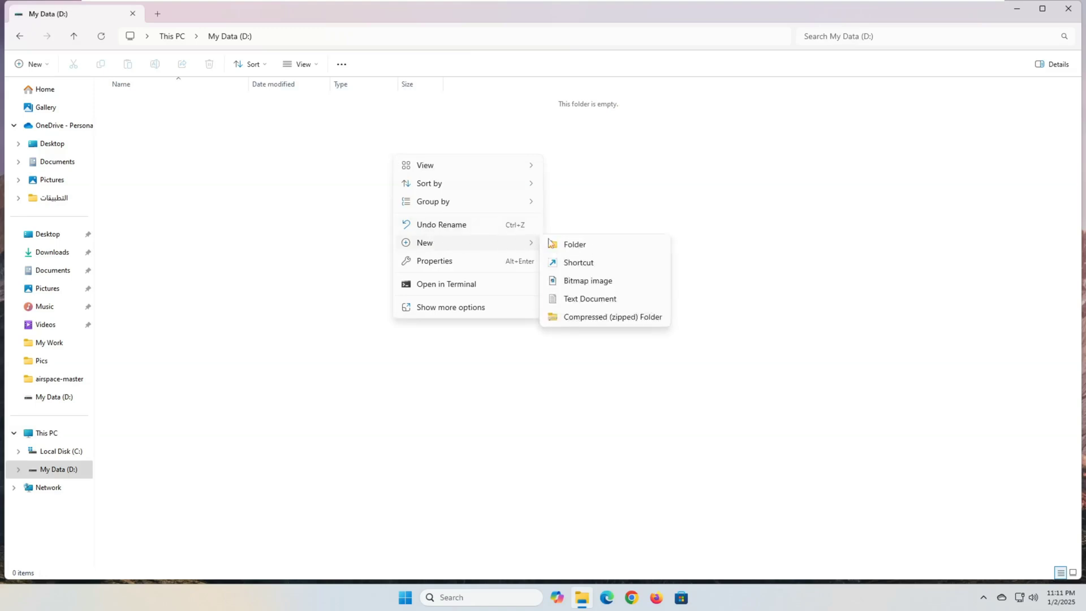
click(574, 244)
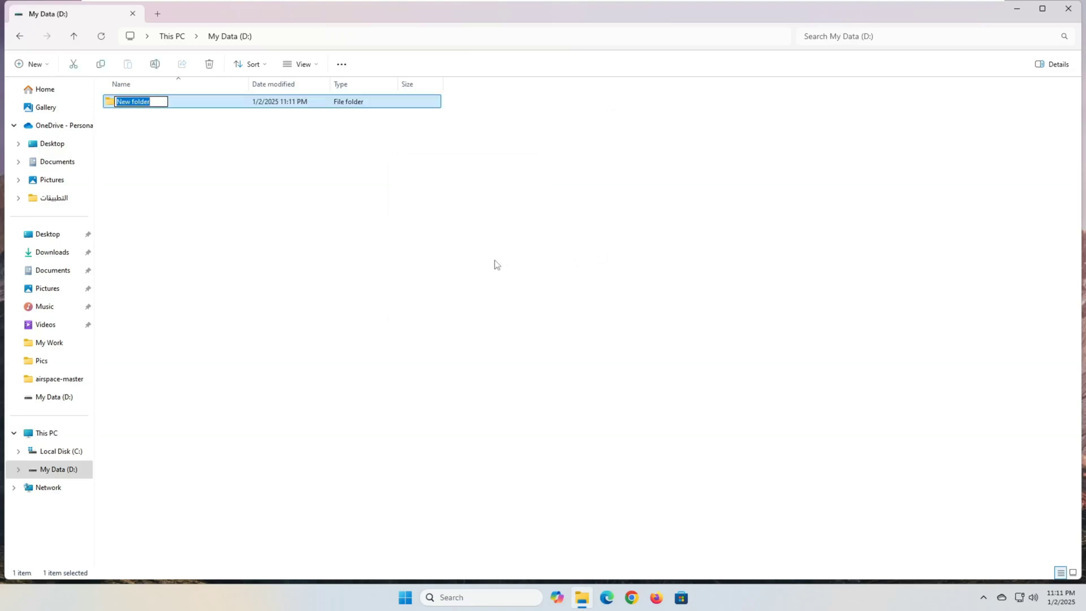
text(M)
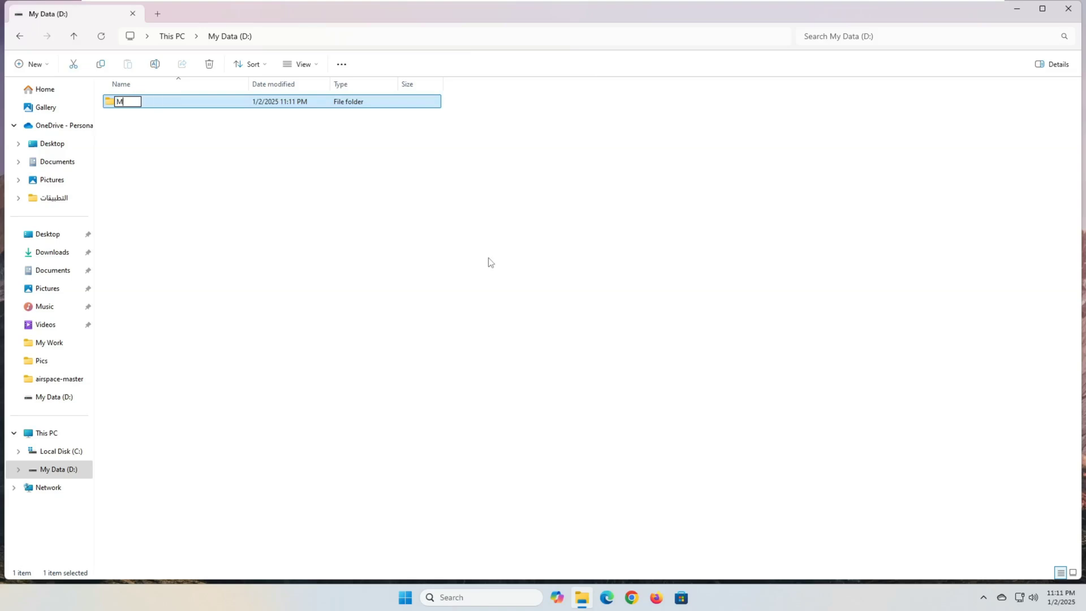
text(y W)
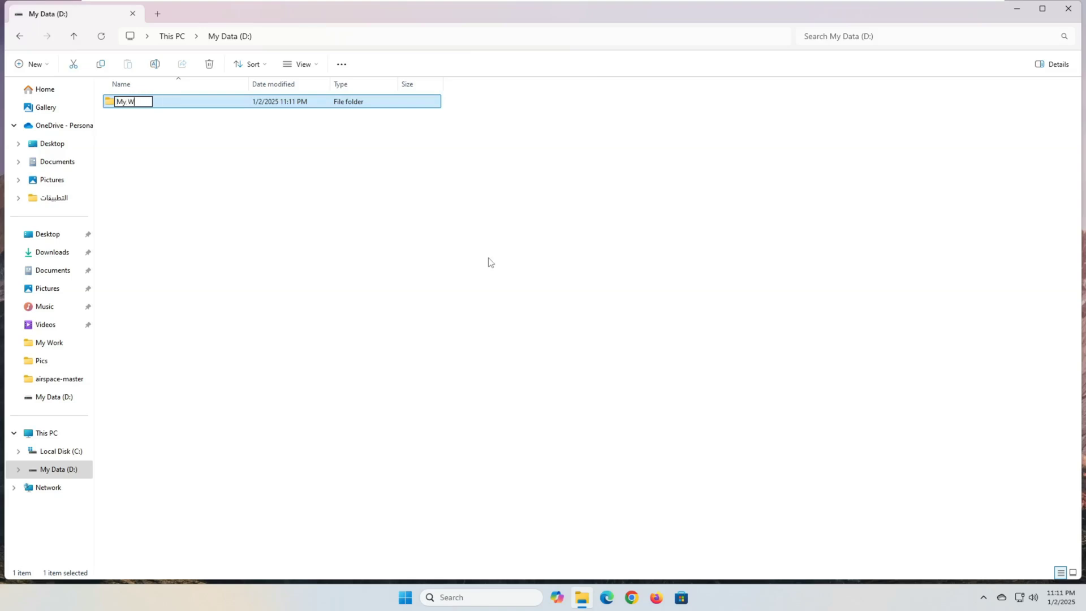
text(o)
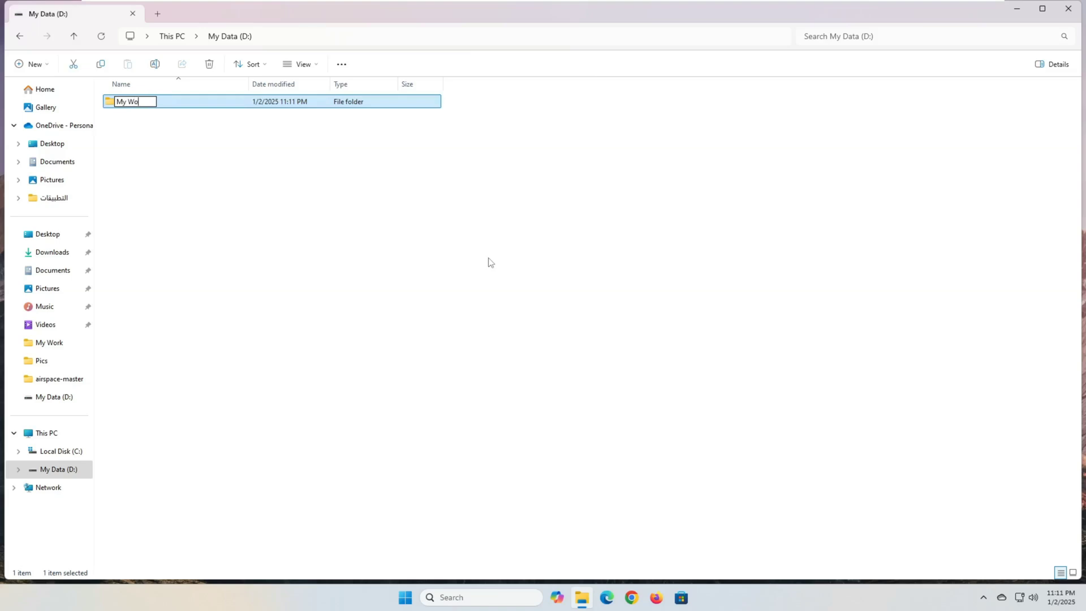
text(rk)
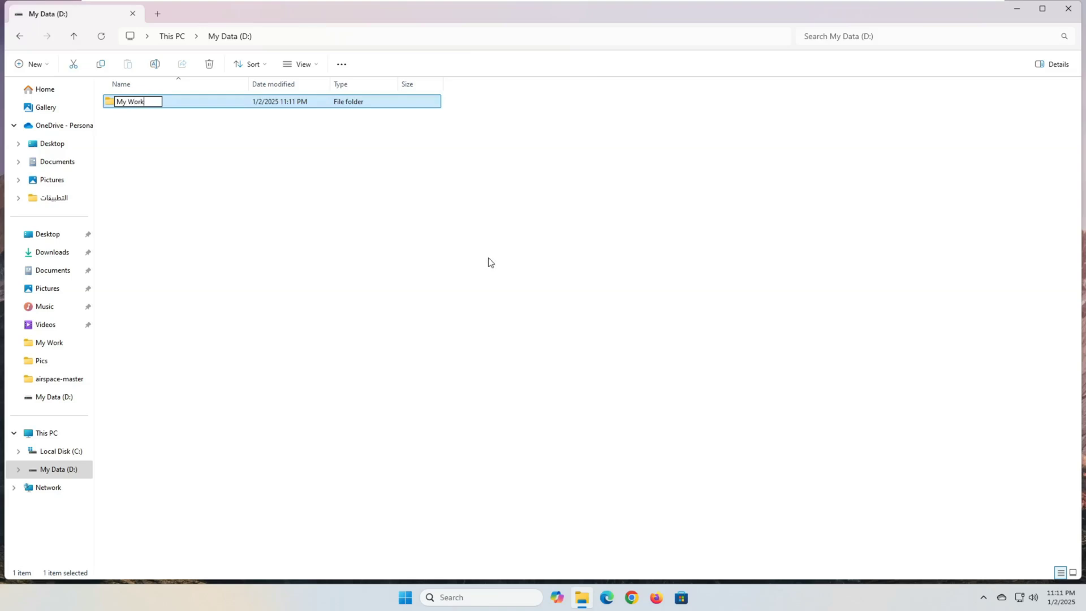
key(Return)
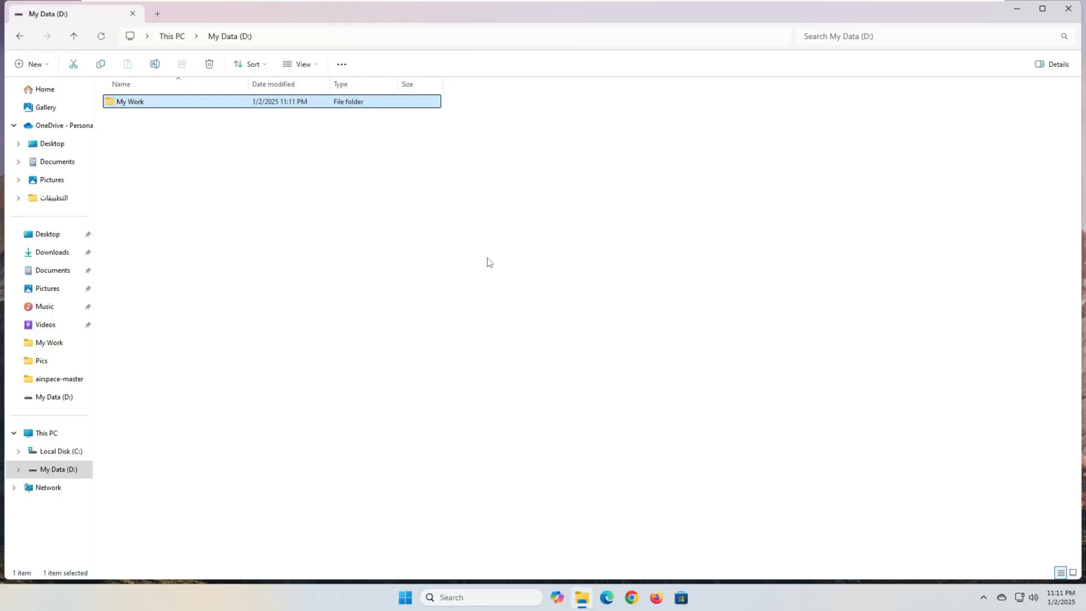
mouse_move(474, 280)
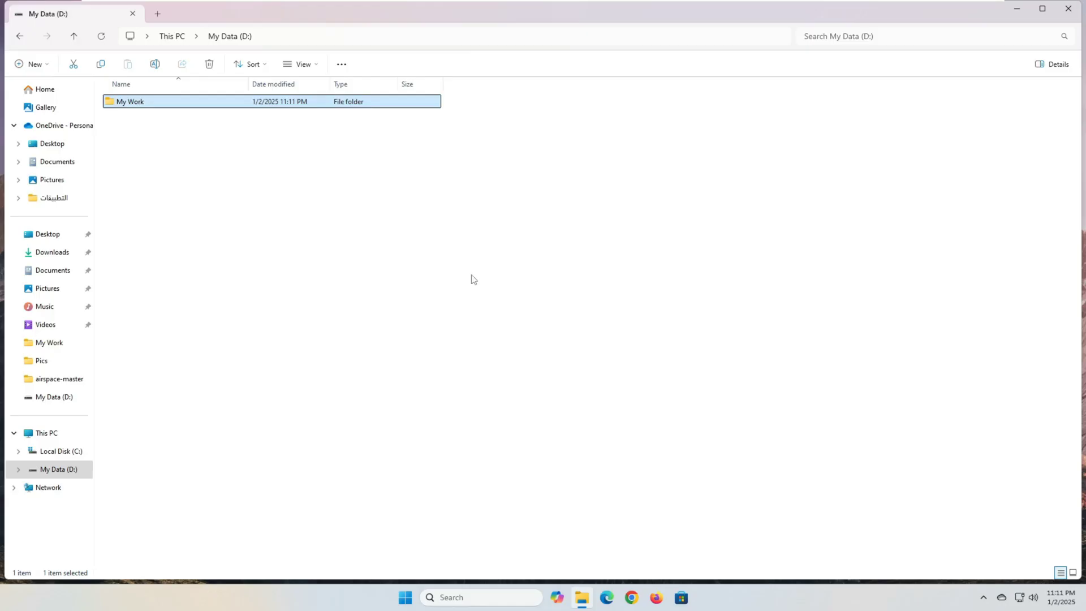
mouse_move(190, 145)
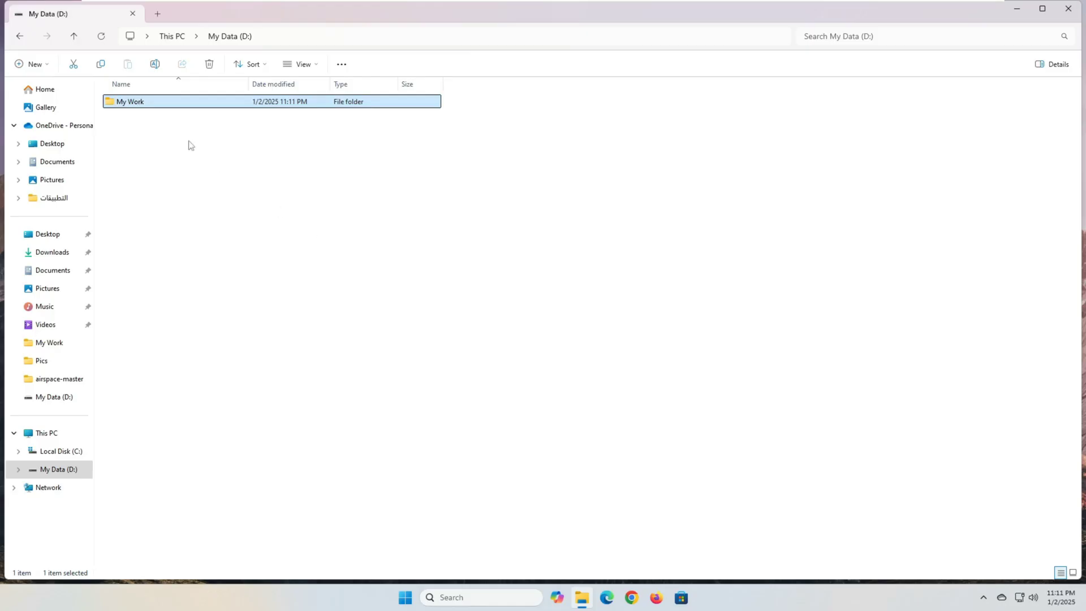
Reach the Advanced Sharing settings from the My Work folder's properties.
right_click(131, 101)
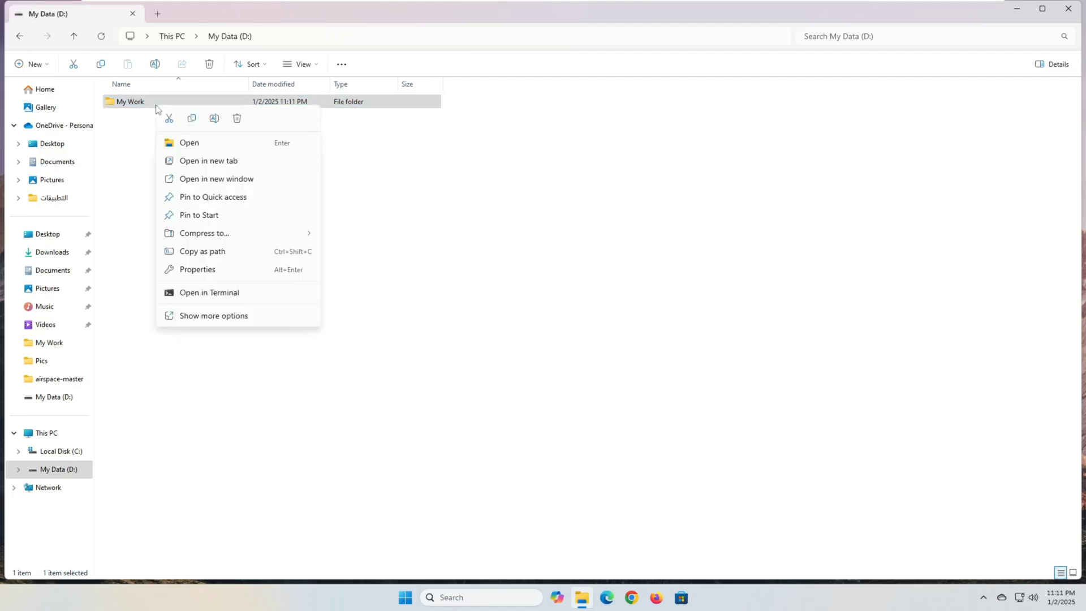
mouse_move(234, 270)
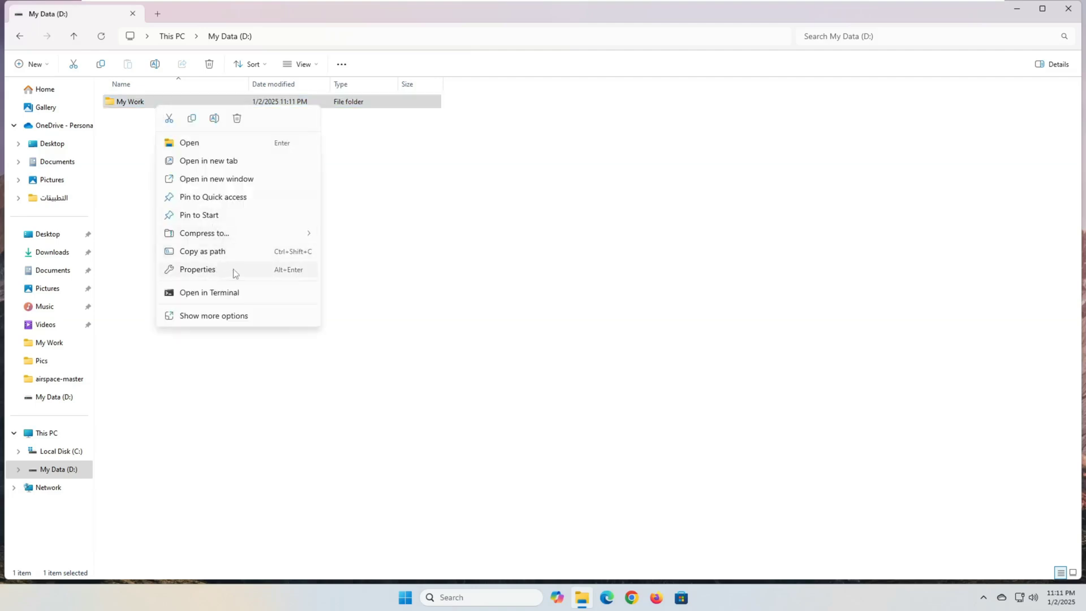
click(197, 269)
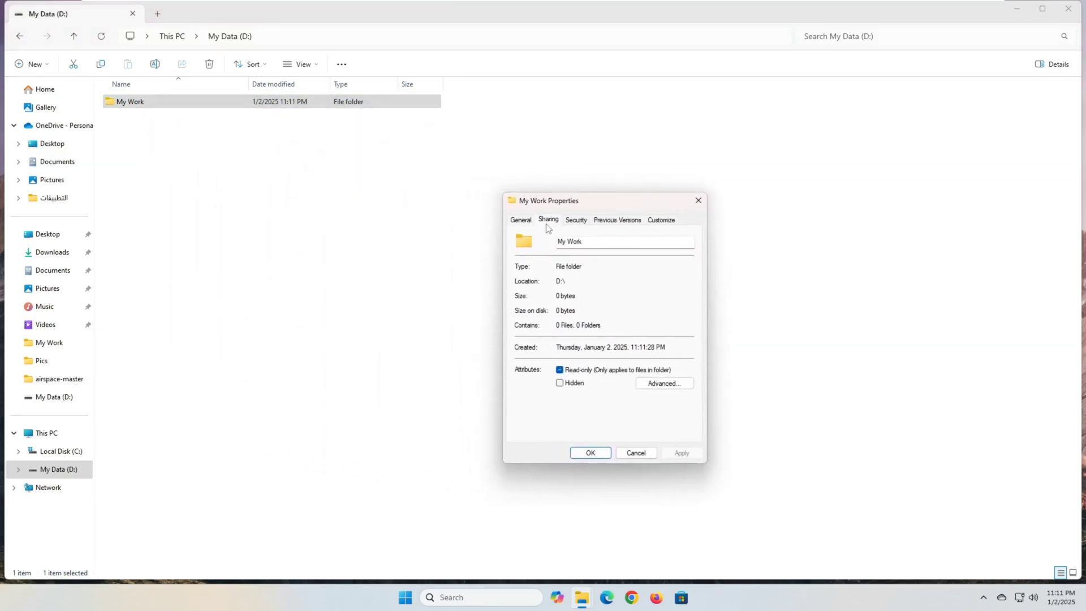
click(547, 220)
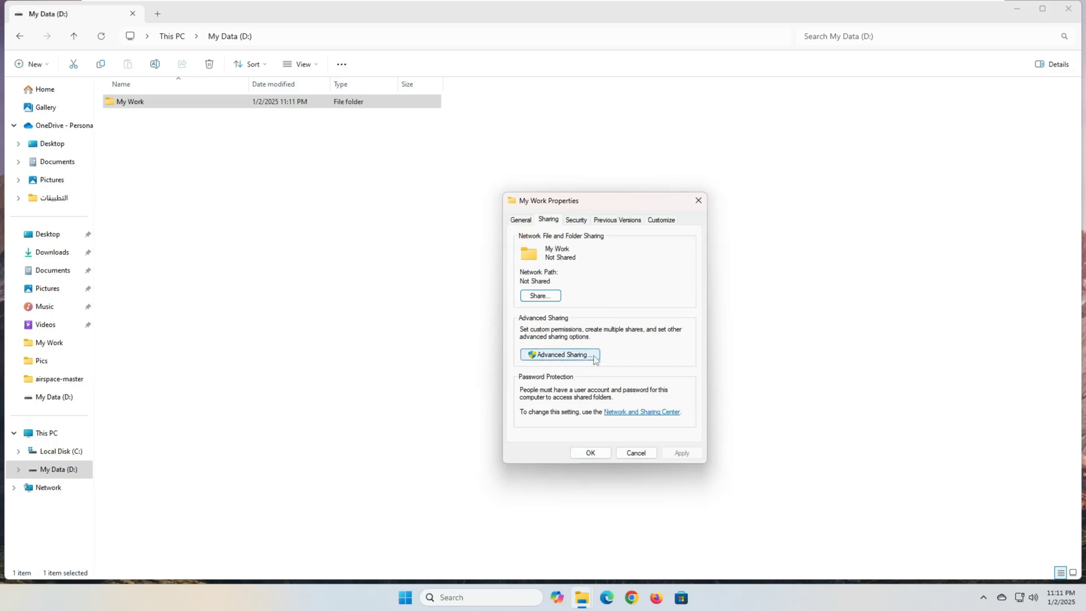
click(559, 354)
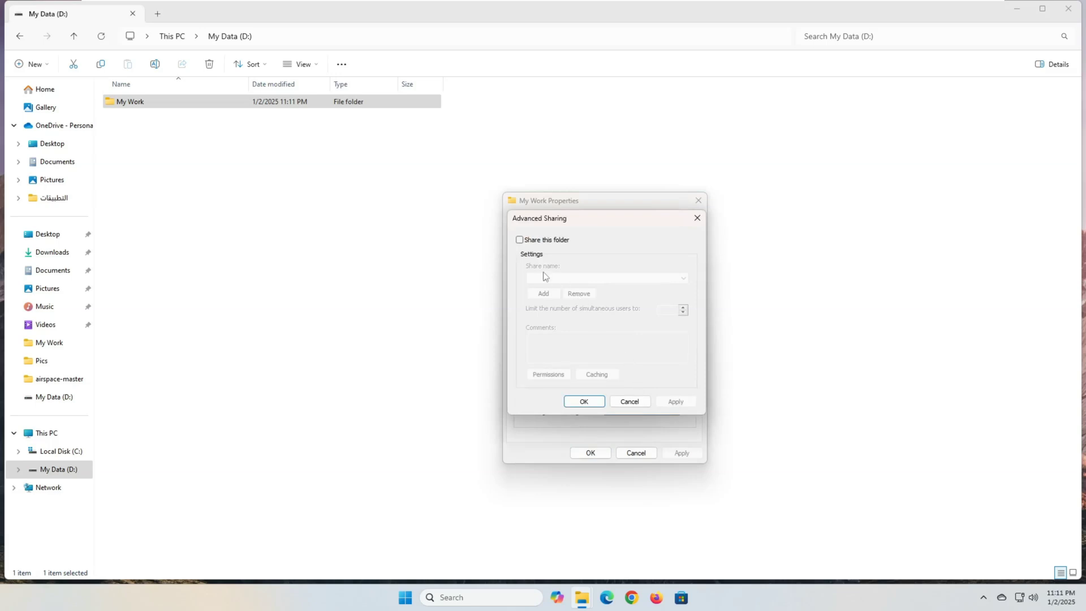
Share the folder under the hidden name MyWork$, giving the path \\VALLEY4TECHS\MyWork$.
click(519, 240)
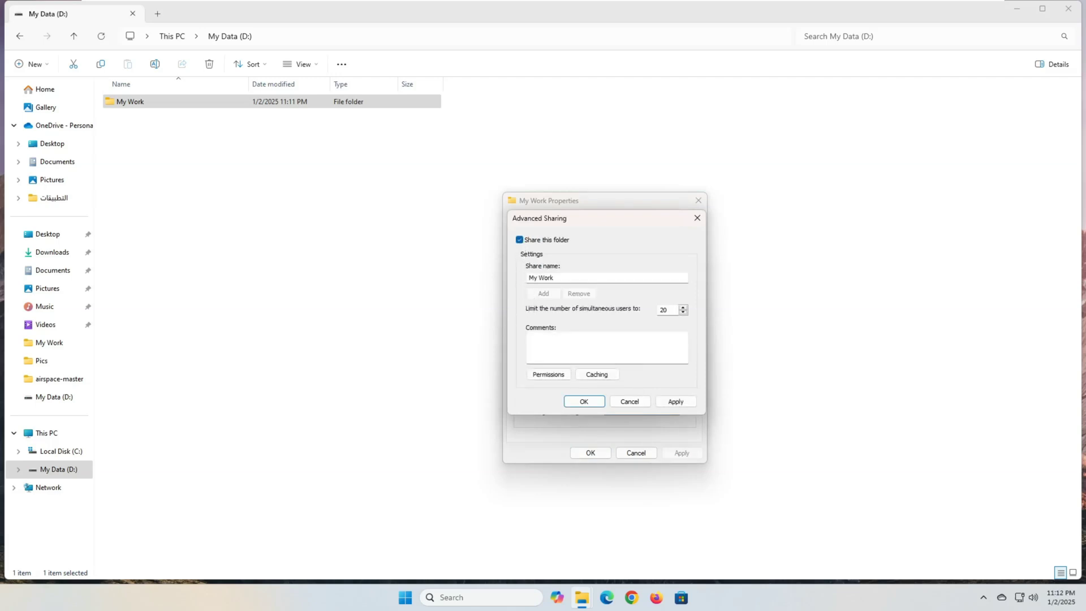
click(606, 277)
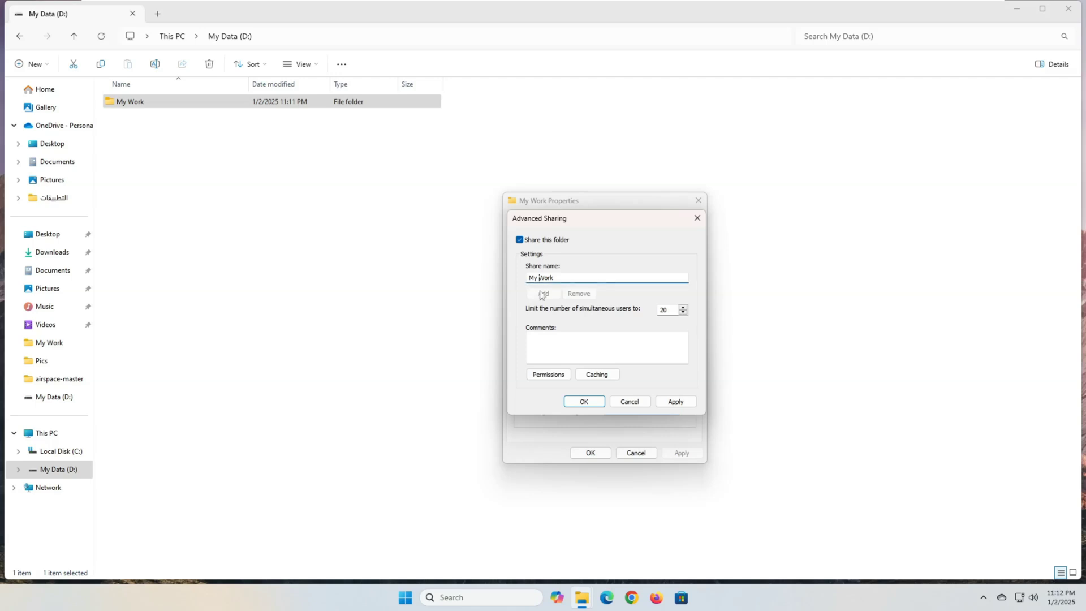
mouse_move(516, 313)
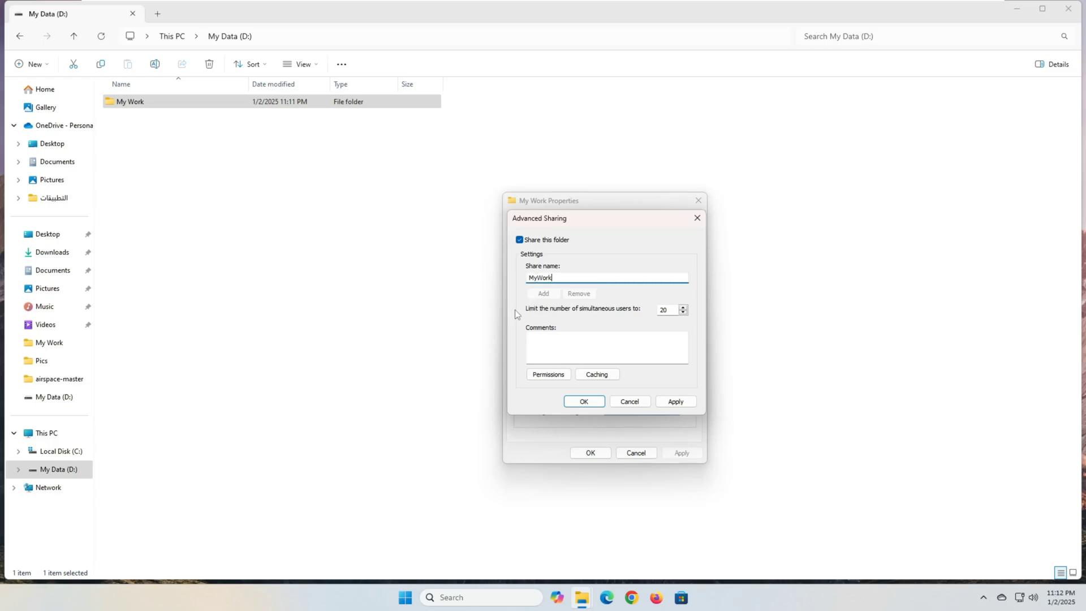
text(s)
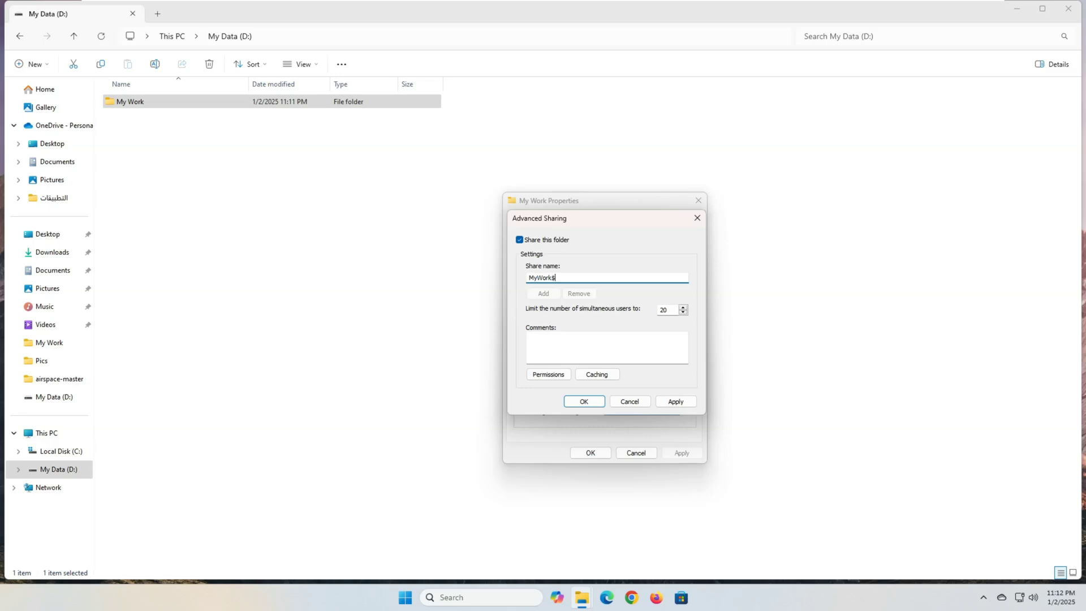
text($)
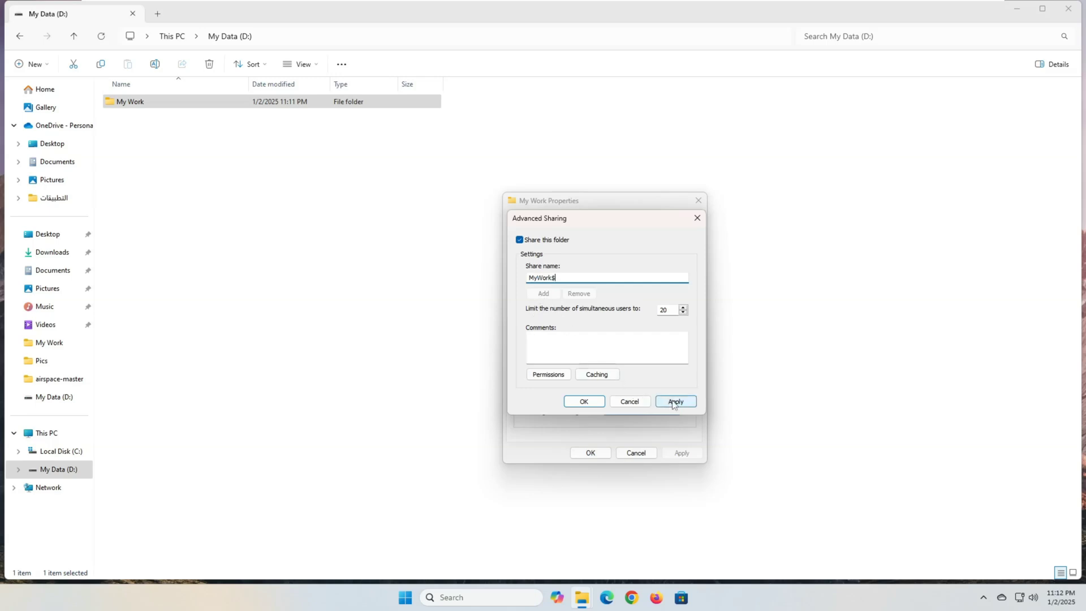
click(674, 400)
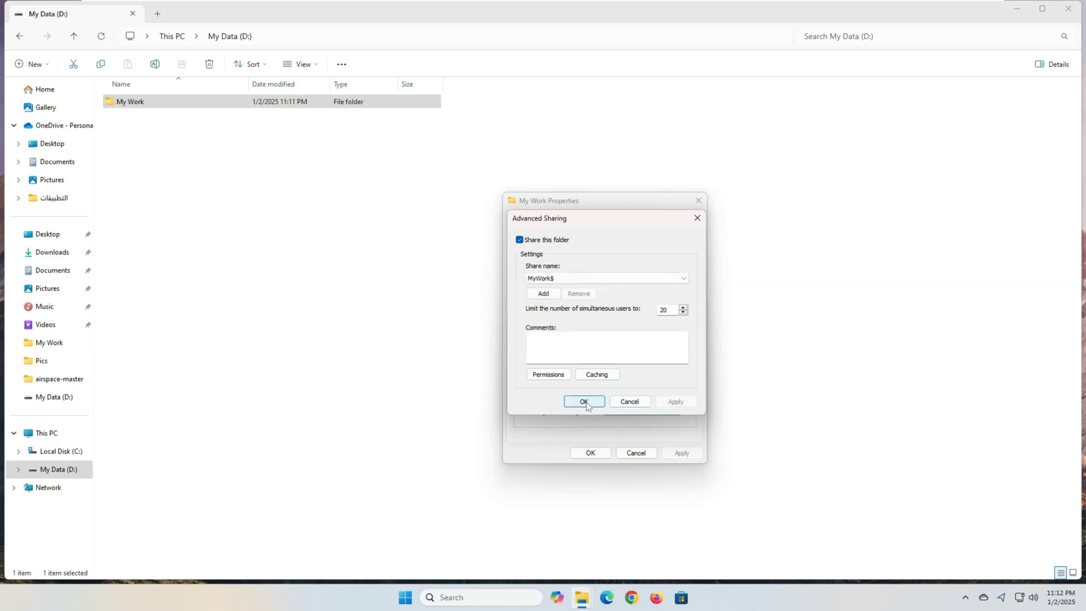
click(583, 402)
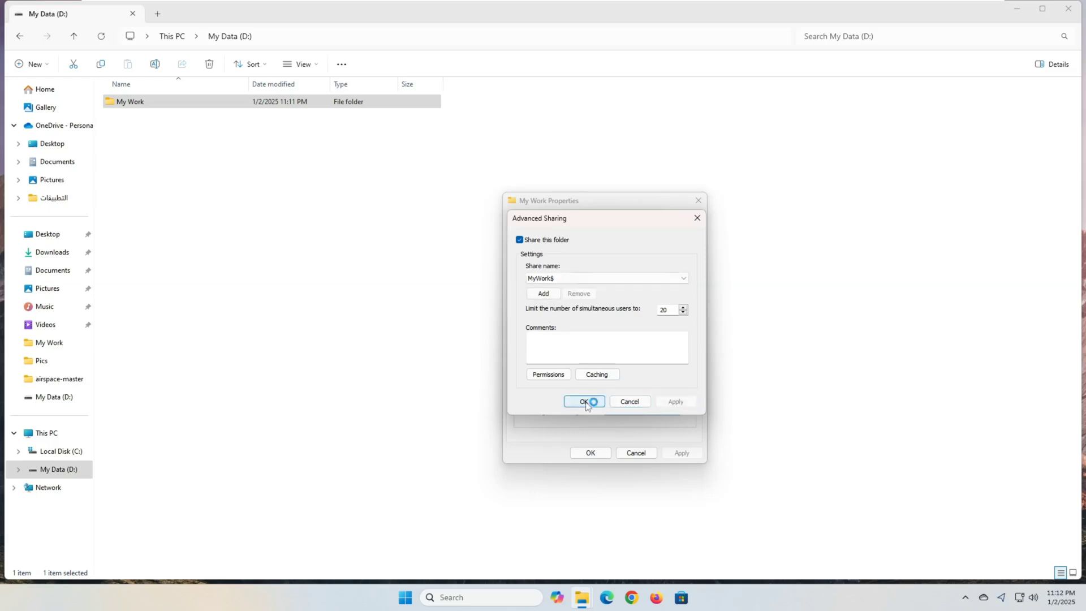
click(583, 401)
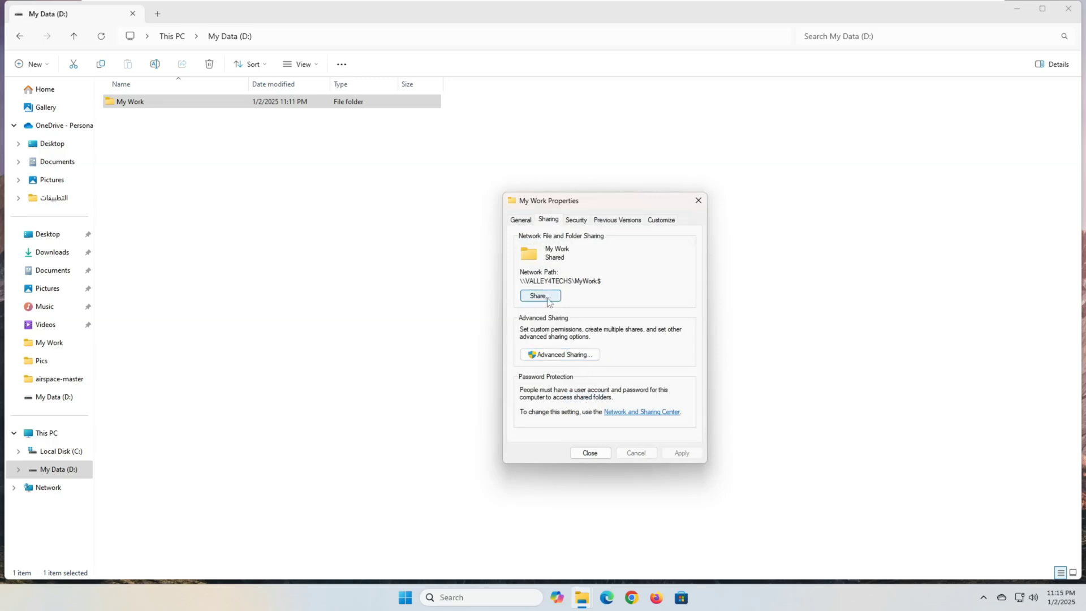
Grant Administrator Read/Write and Everyone Read access to the My Work share.
click(539, 295)
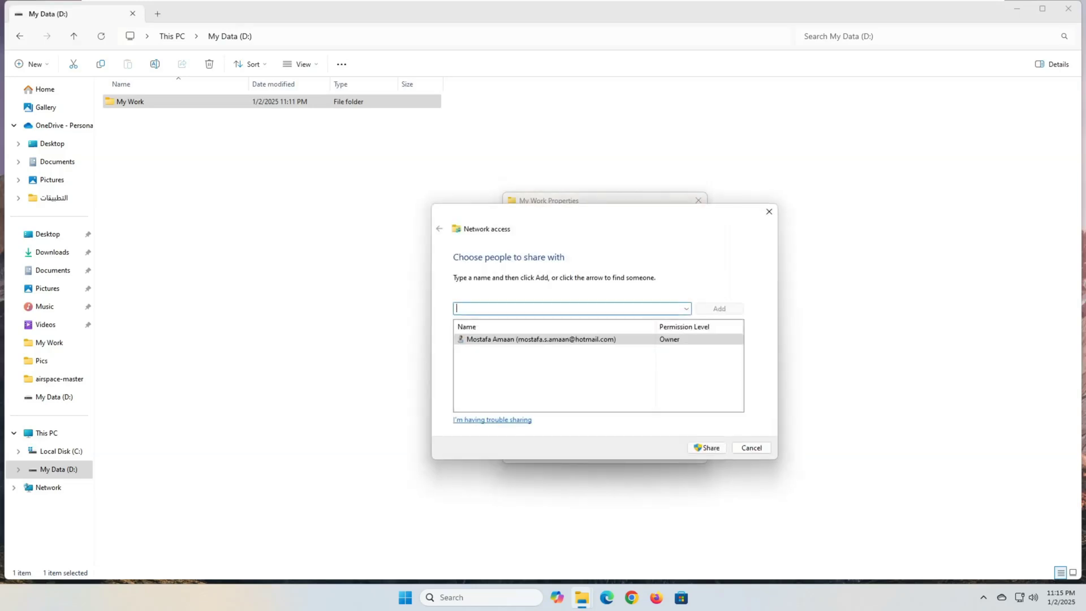
click(686, 308)
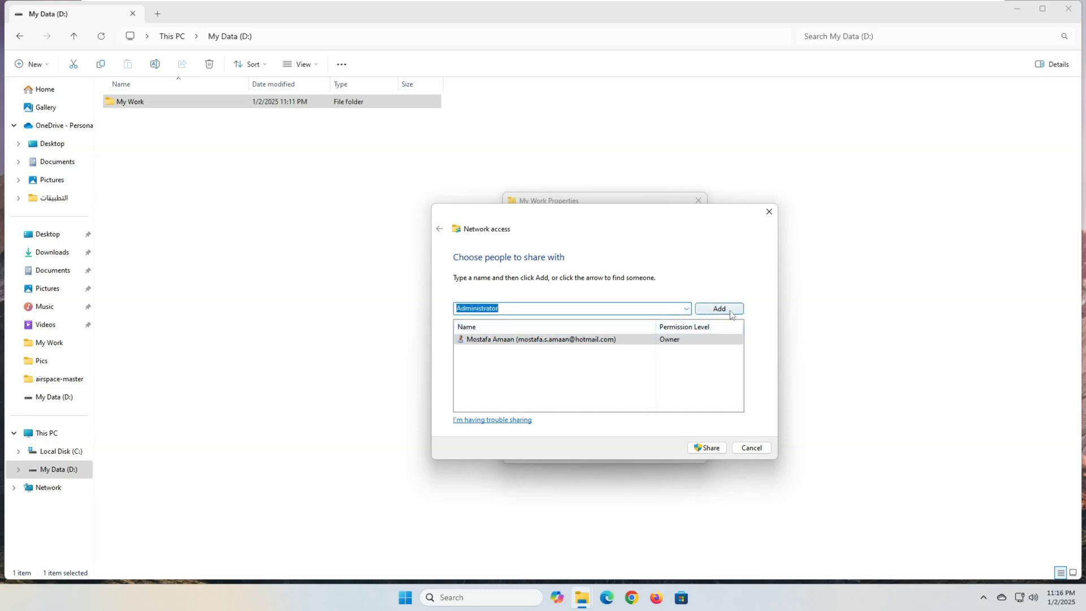
click(720, 308)
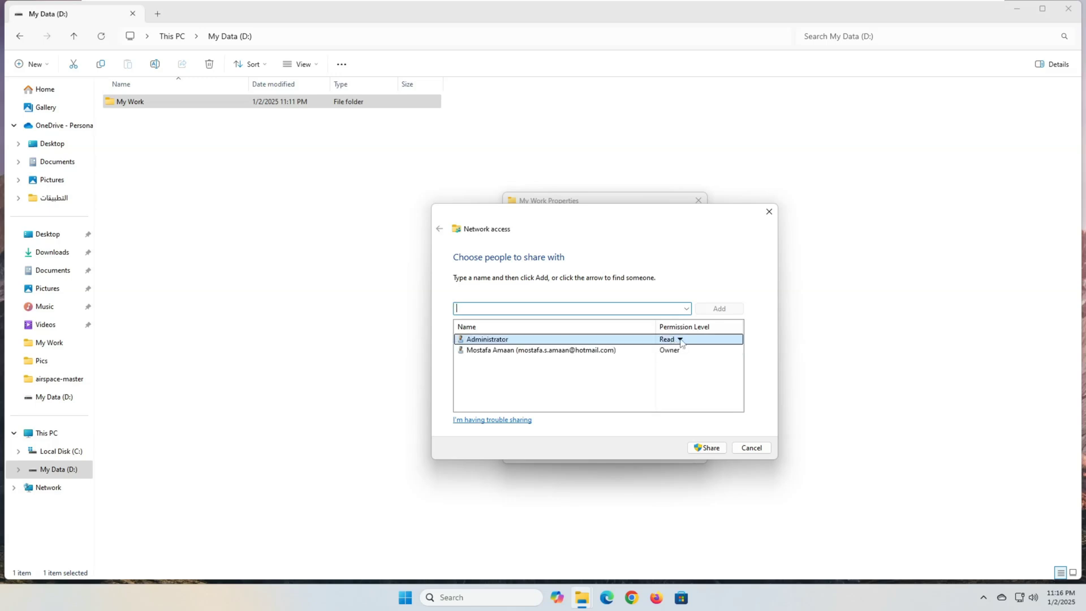
click(678, 339)
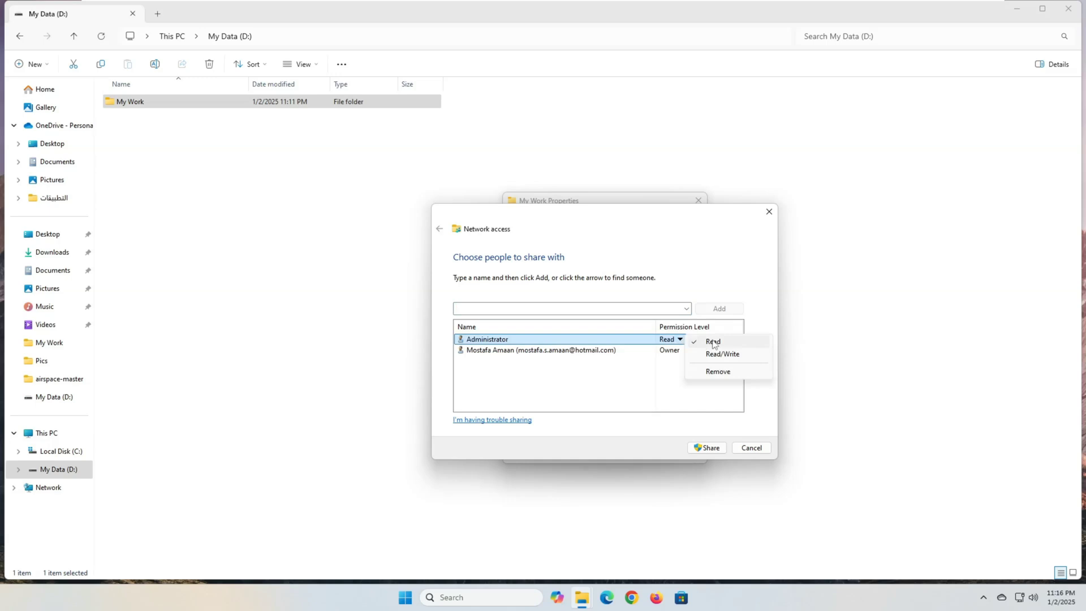
mouse_move(722, 354)
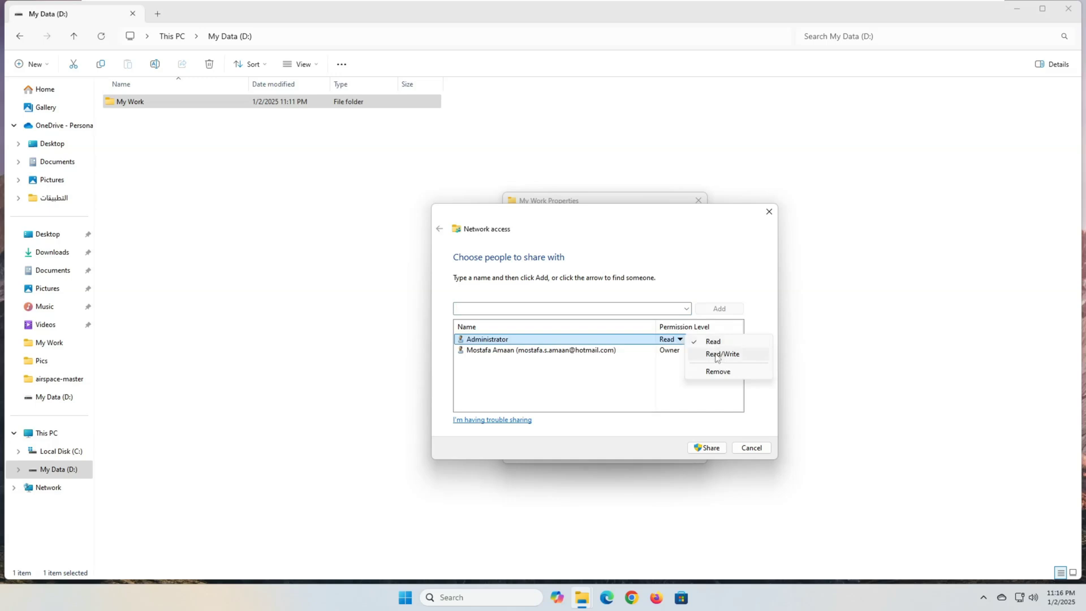
mouse_move(717, 359)
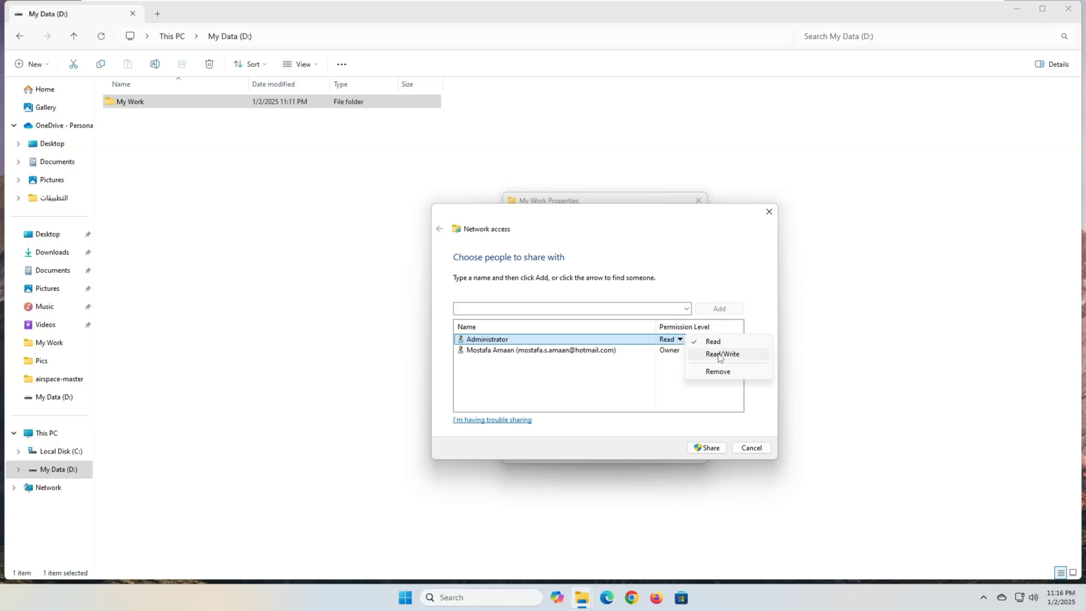
click(720, 354)
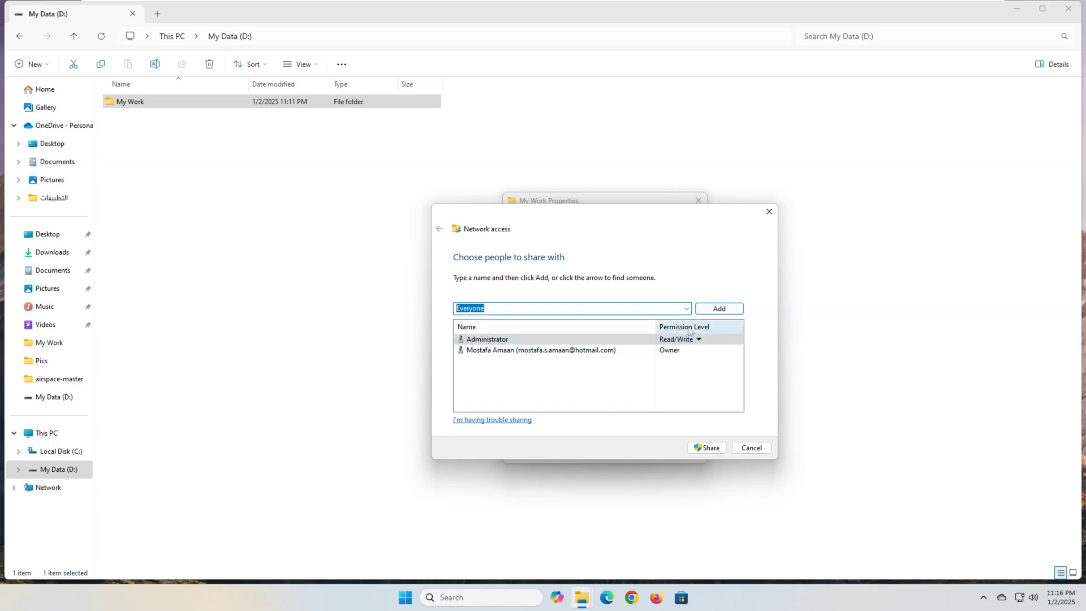
click(718, 307)
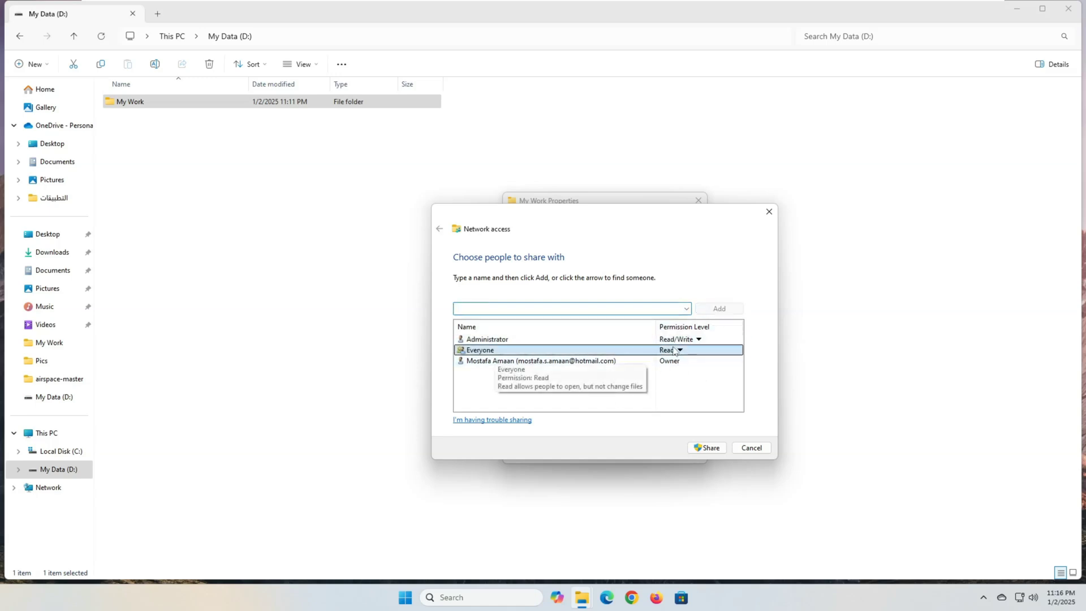
click(704, 447)
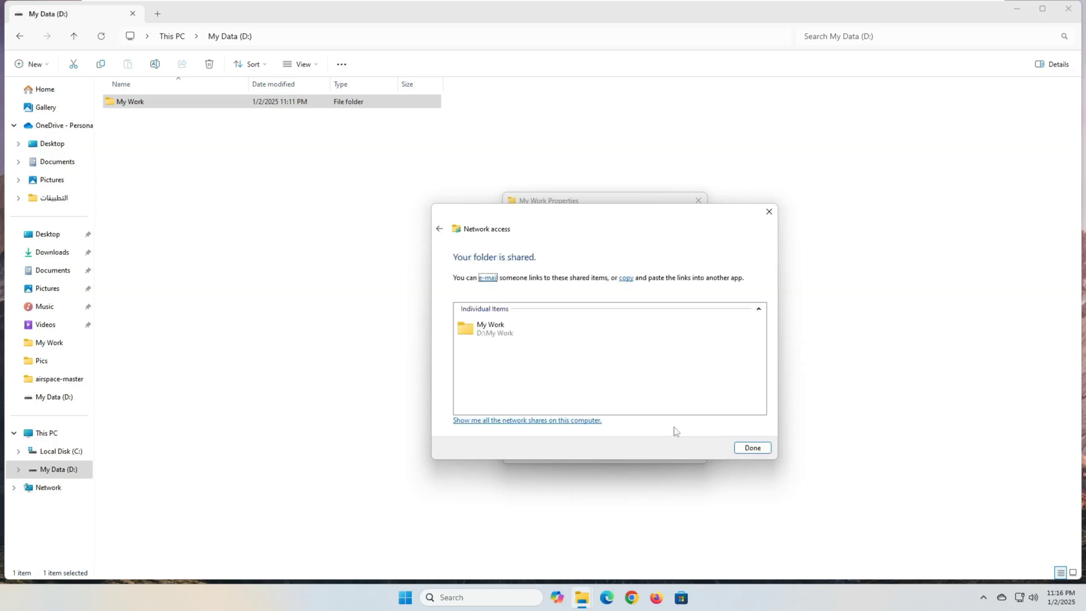
mouse_move(631, 381)
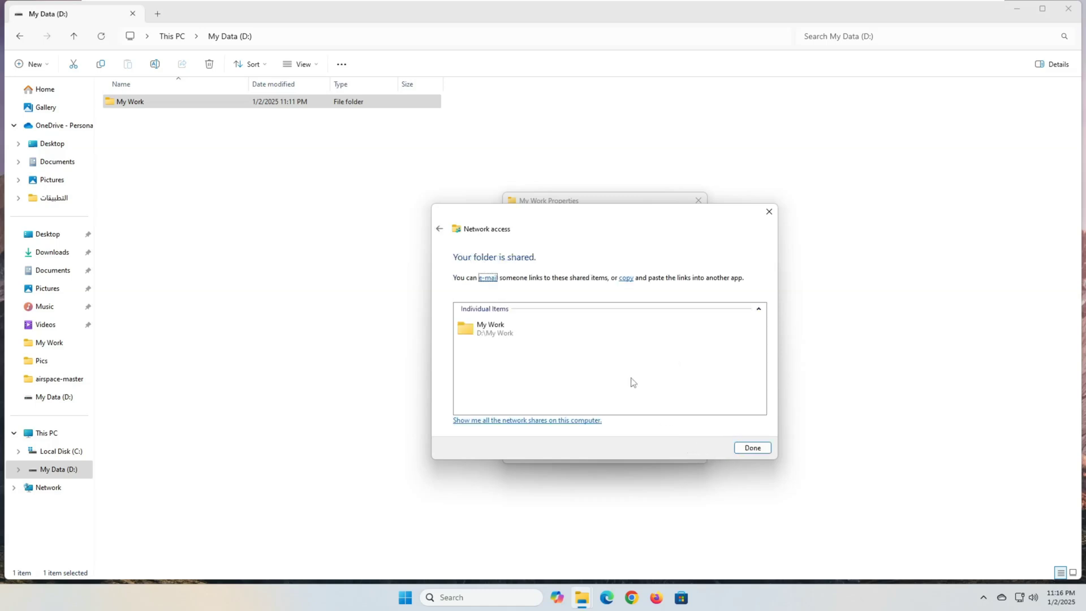
Close the sharing confirmation and properties, then bring up File Explorer on the other PC.
click(751, 448)
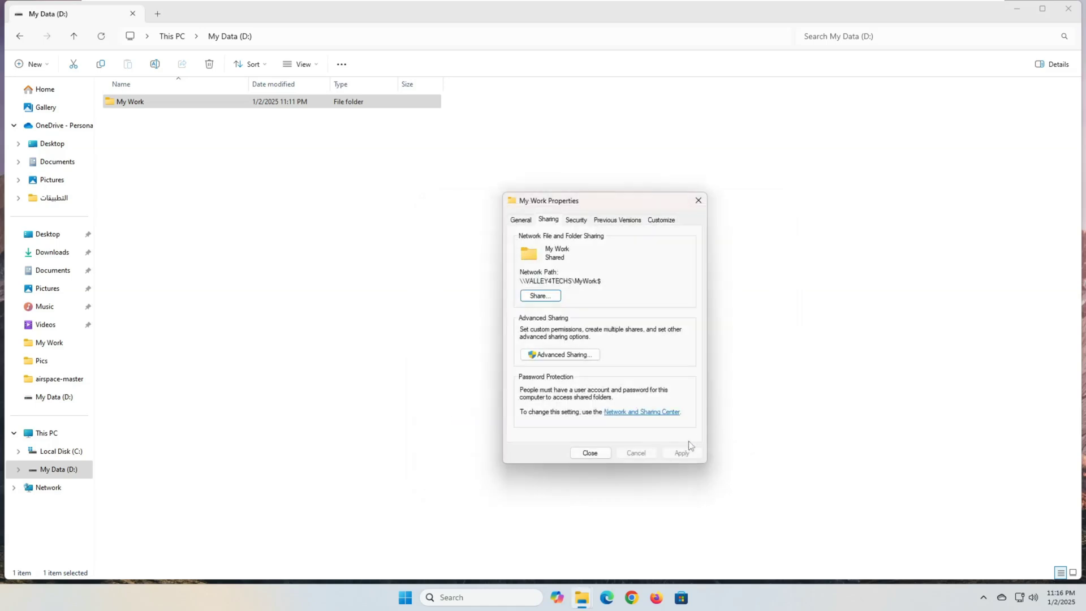
click(588, 452)
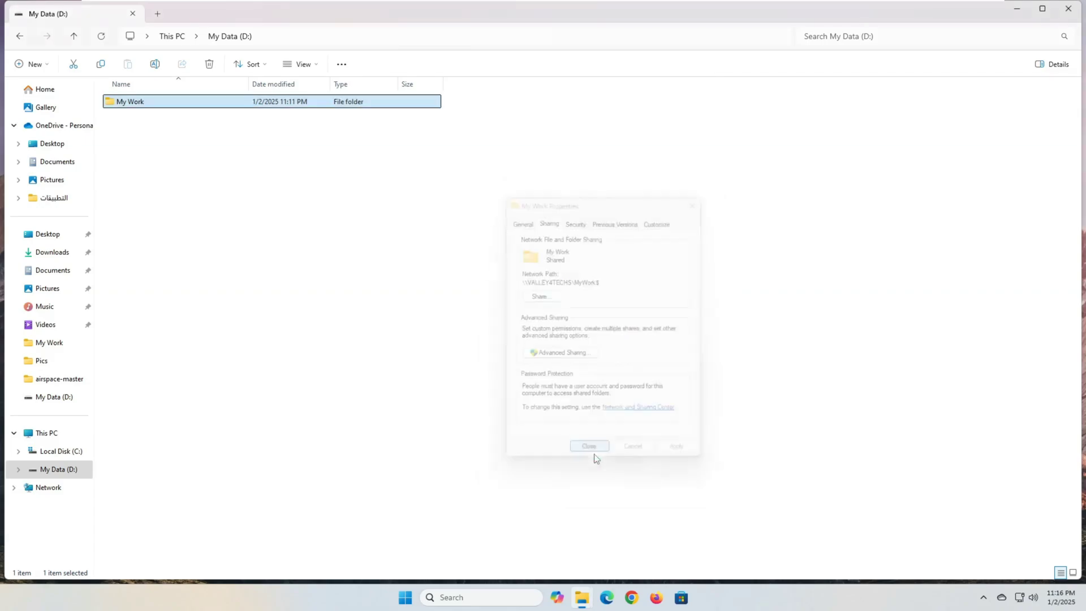
key(win+e)
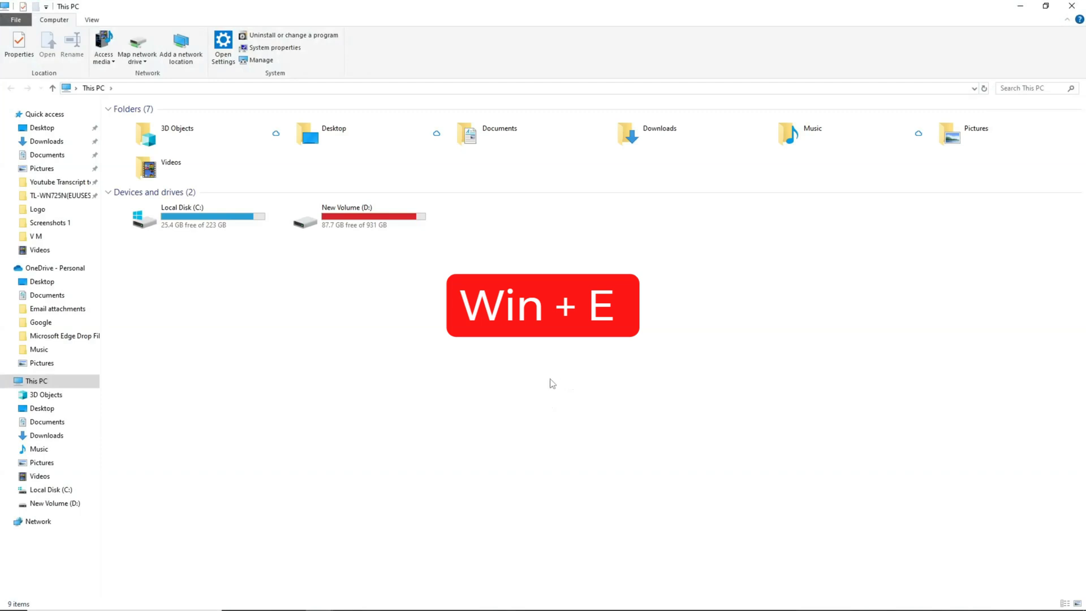
Open VALLEY4TECHS from the network with credentials, revealing only the HP LaserJet printer.
click(39, 520)
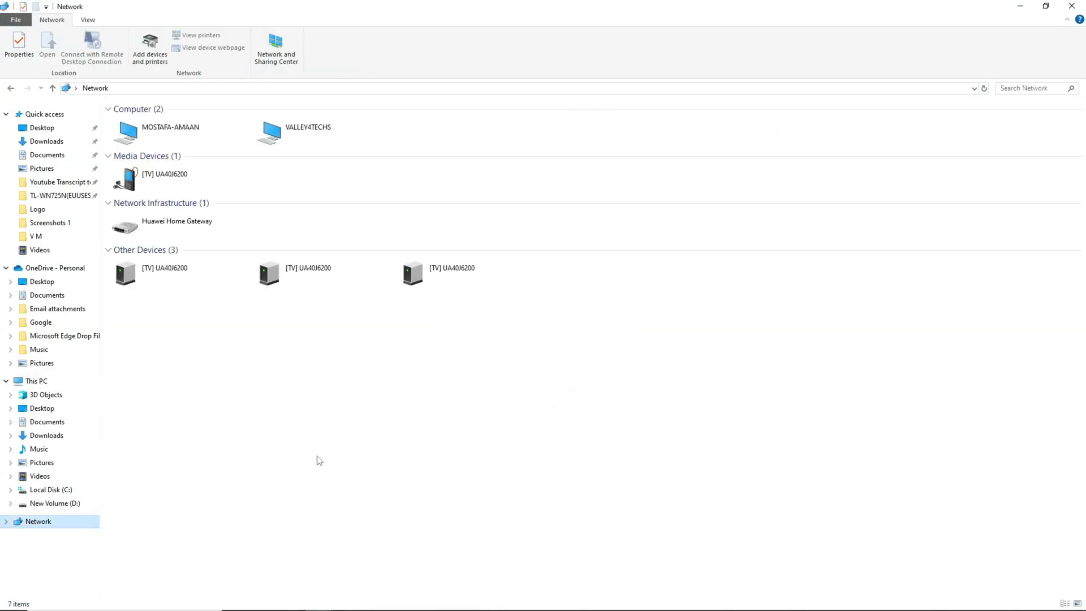
mouse_move(326, 446)
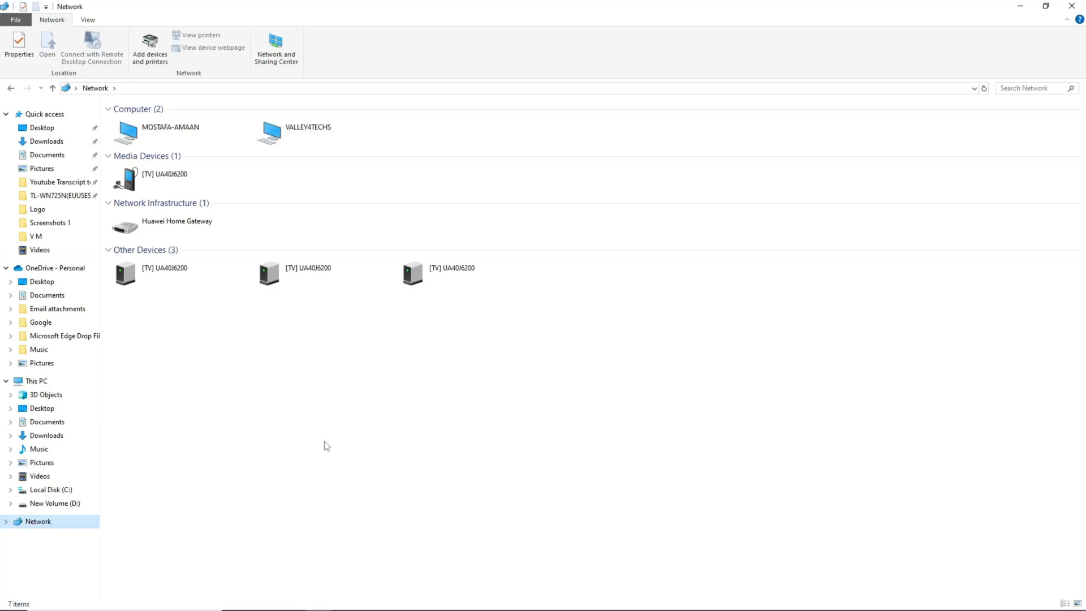
click(307, 131)
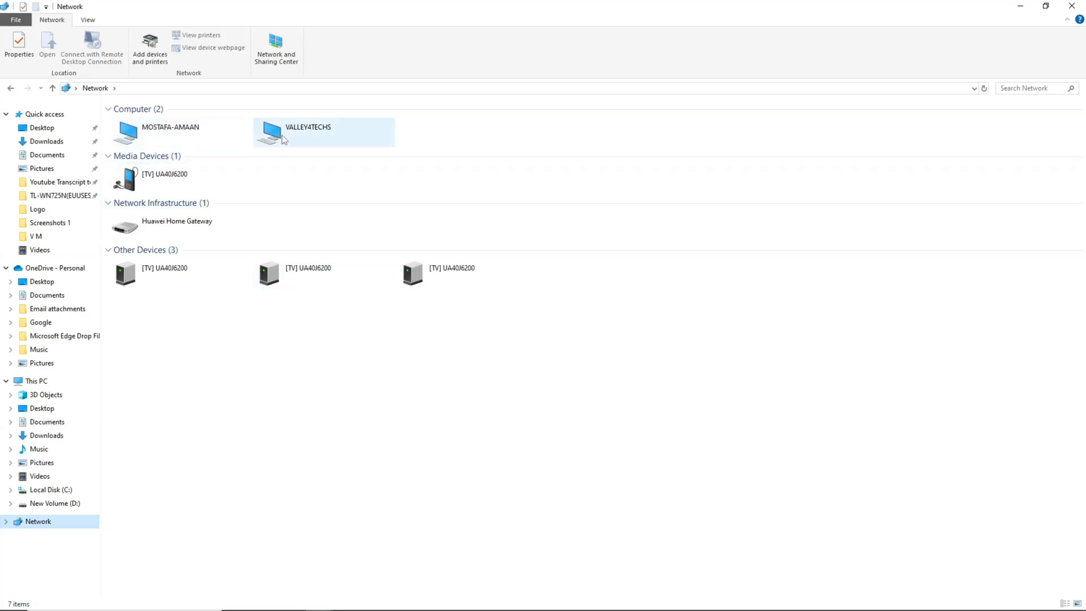
click(307, 131)
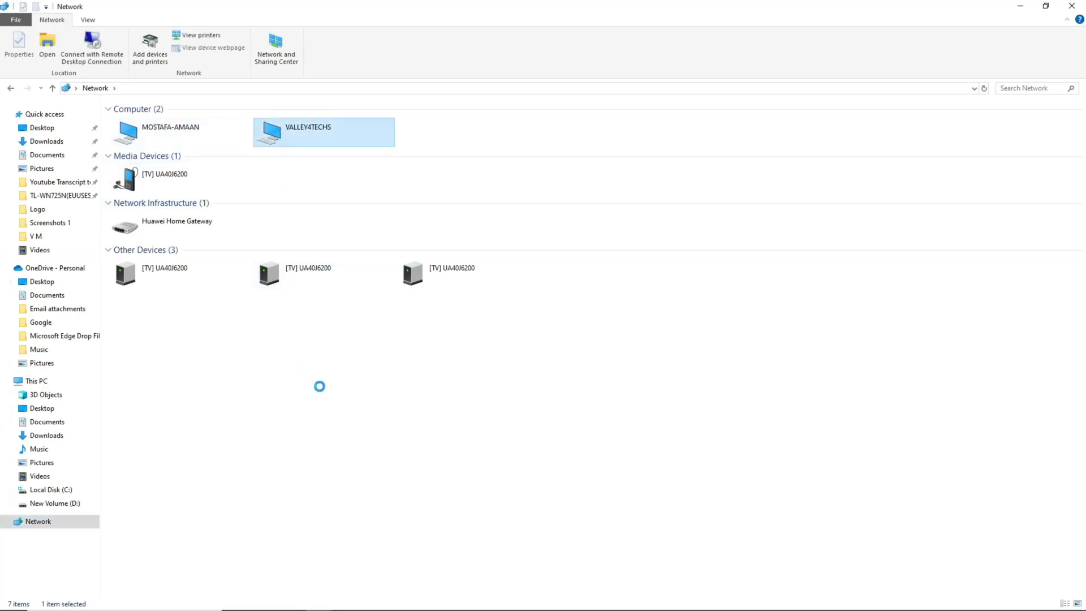
click(124, 88)
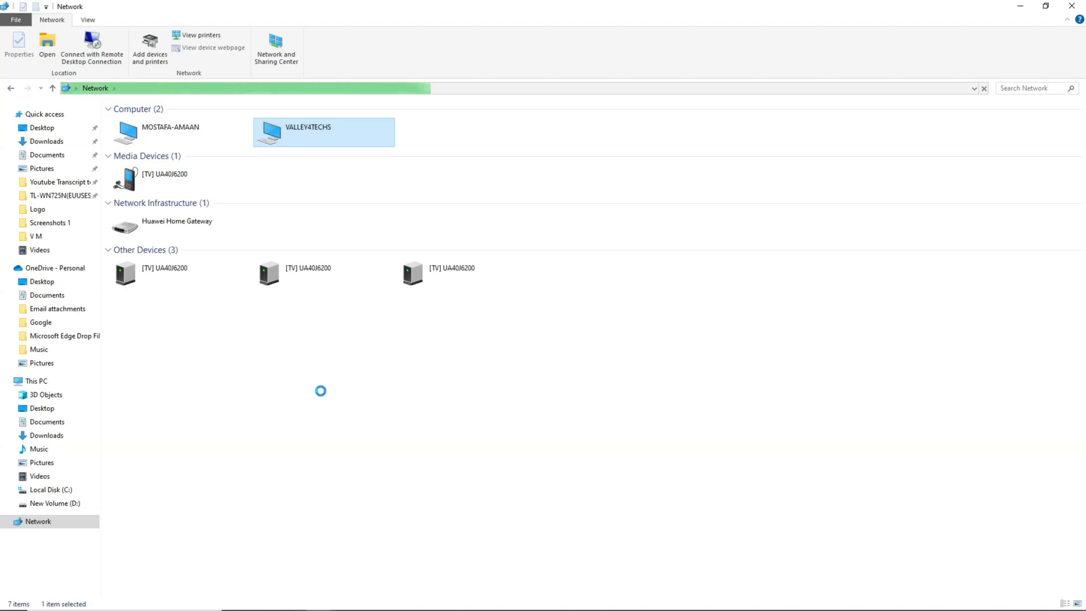
double_click(323, 131)
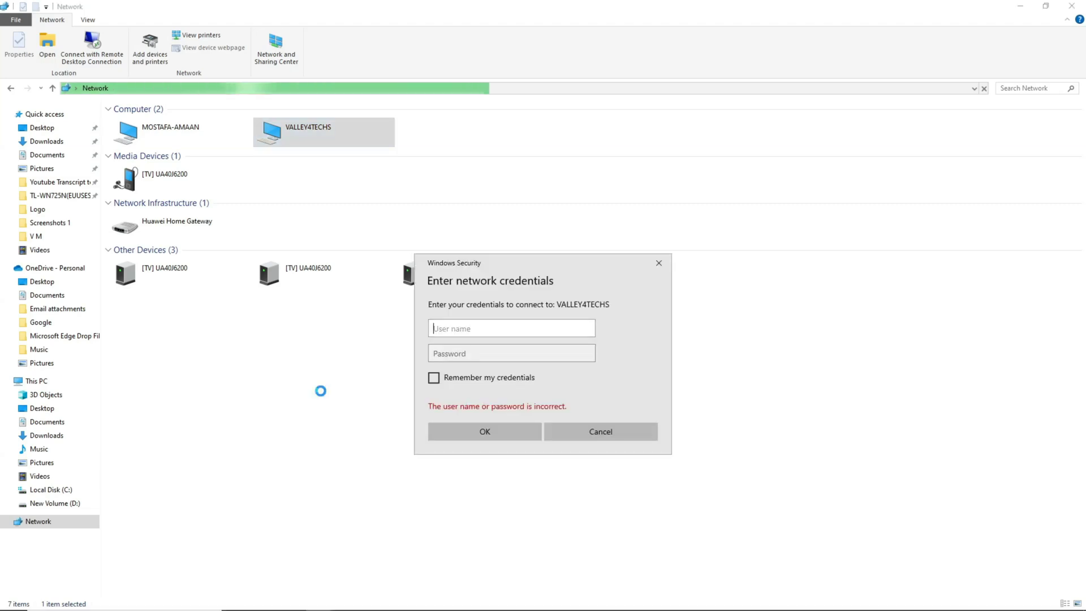
text(ad)
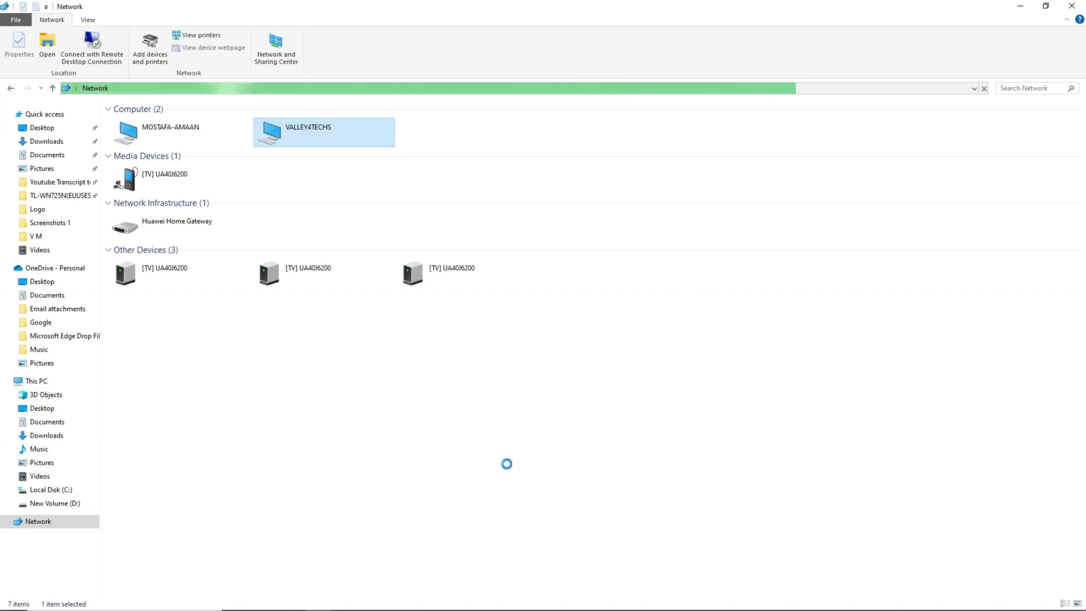
double_click(323, 132)
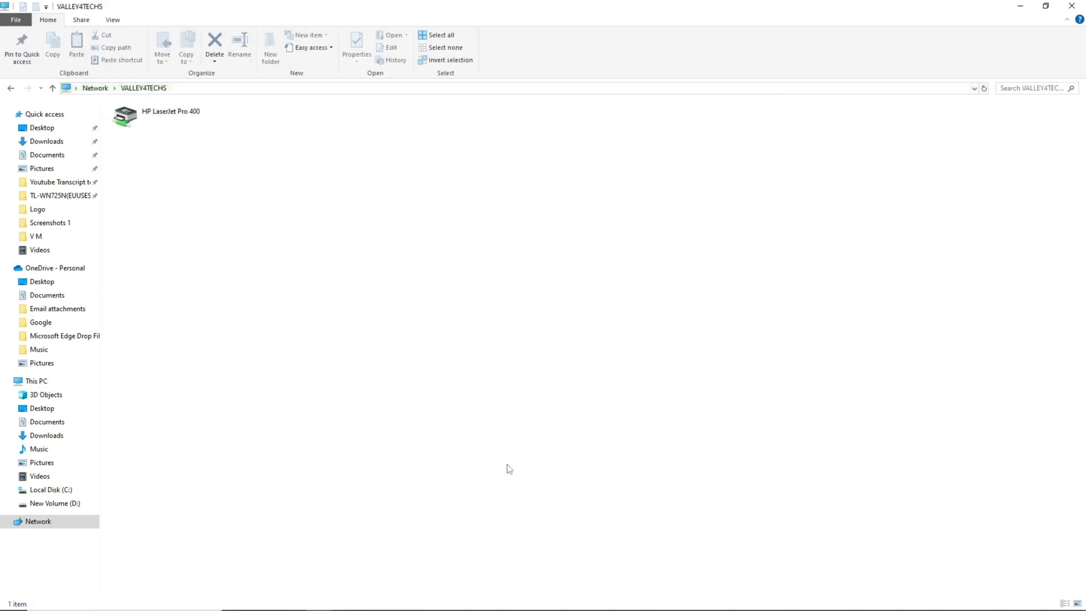
mouse_move(228, 184)
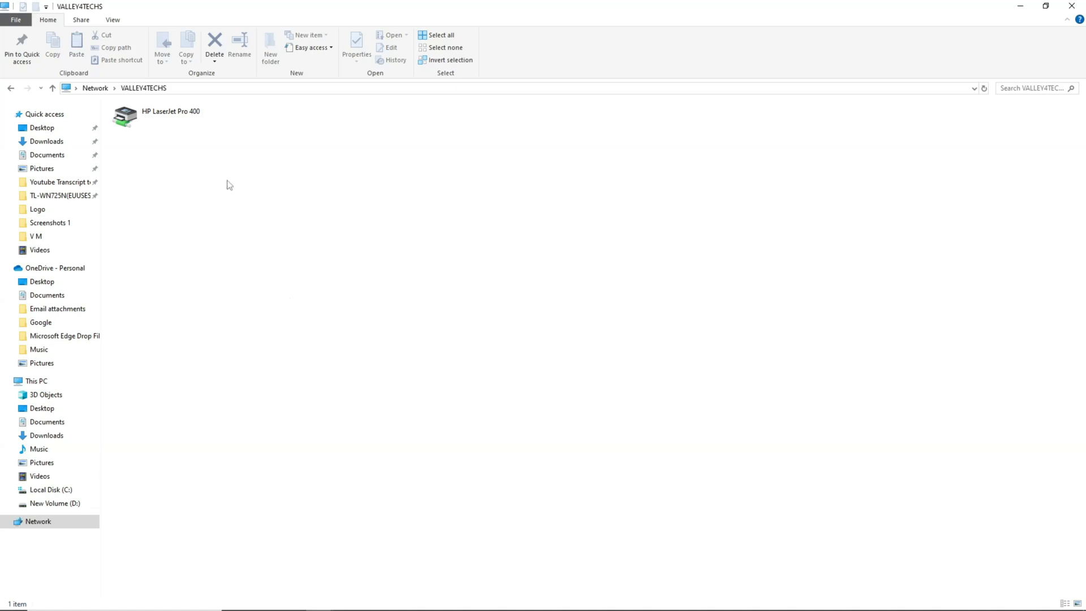
mouse_move(252, 251)
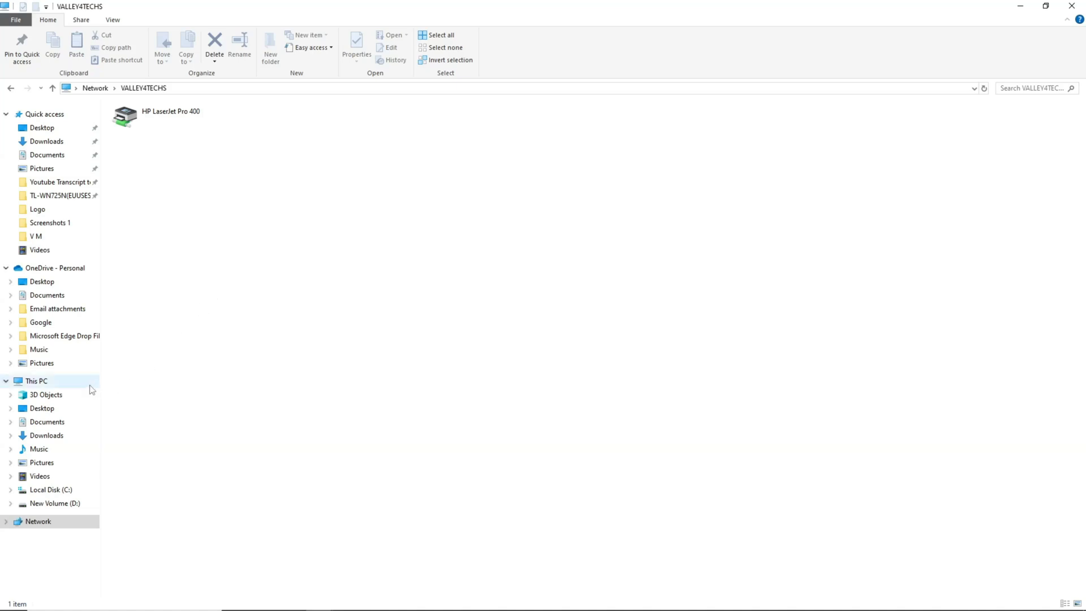
Reach the hidden share directly via the address \\VALLEY4TECHS\MyWork$, showing an empty folder.
click(35, 381)
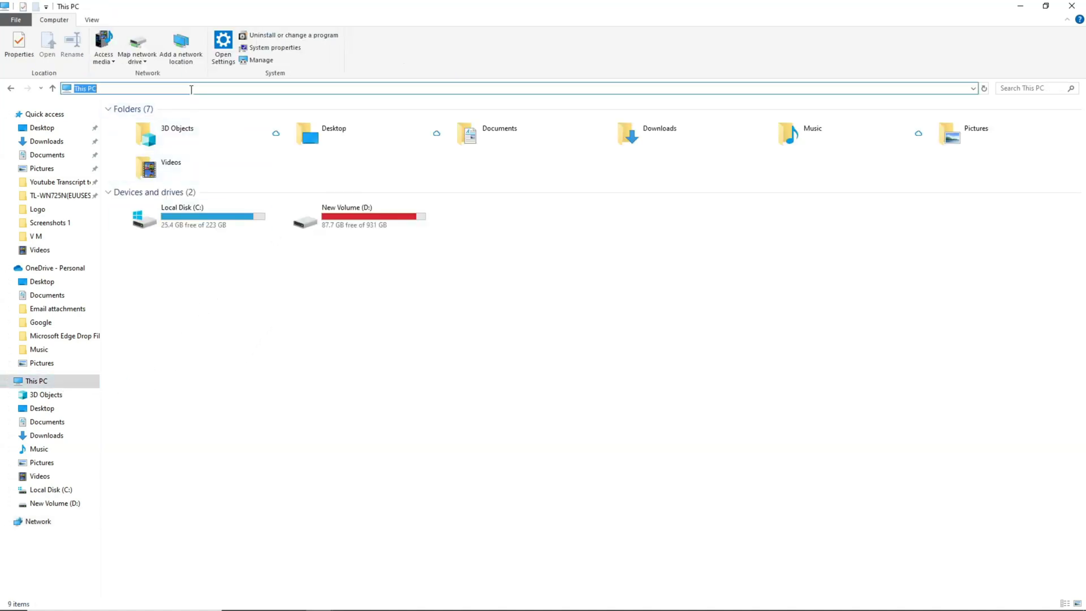
text(\\v)
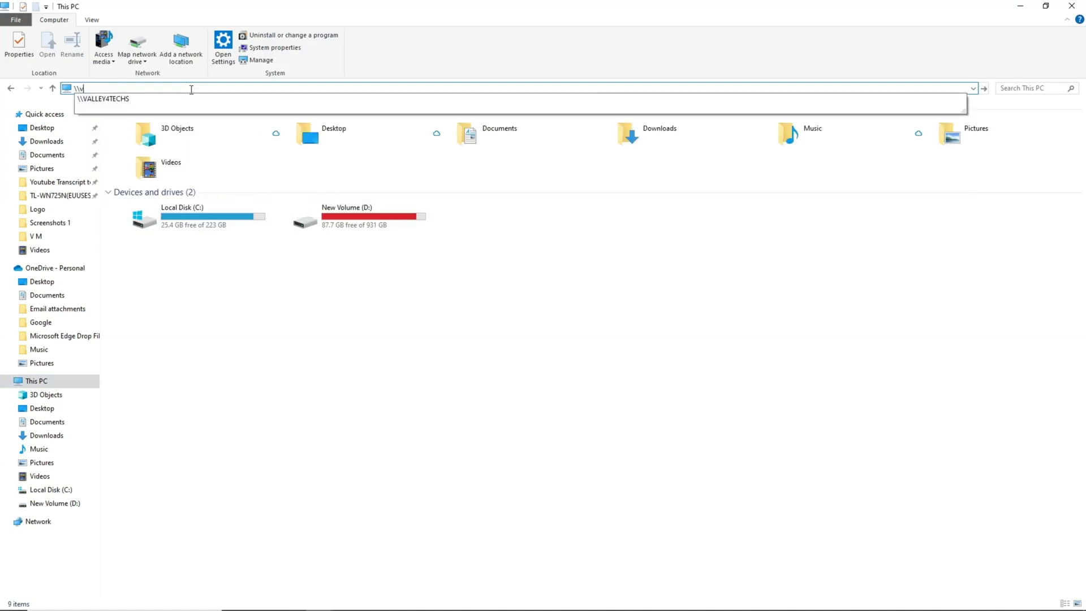
text(all)
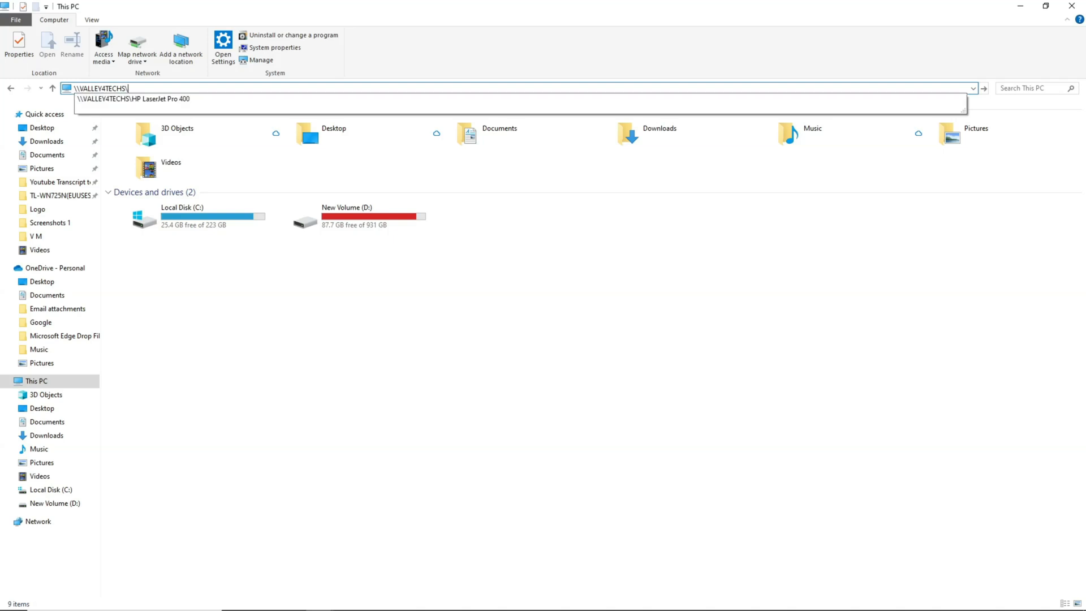
text(My)
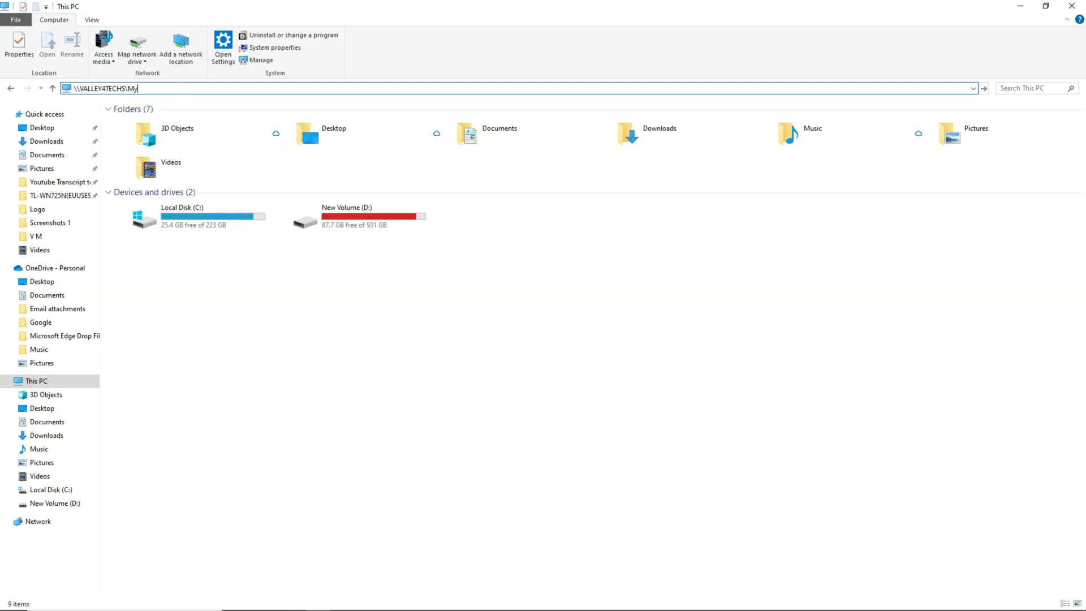
text(W)
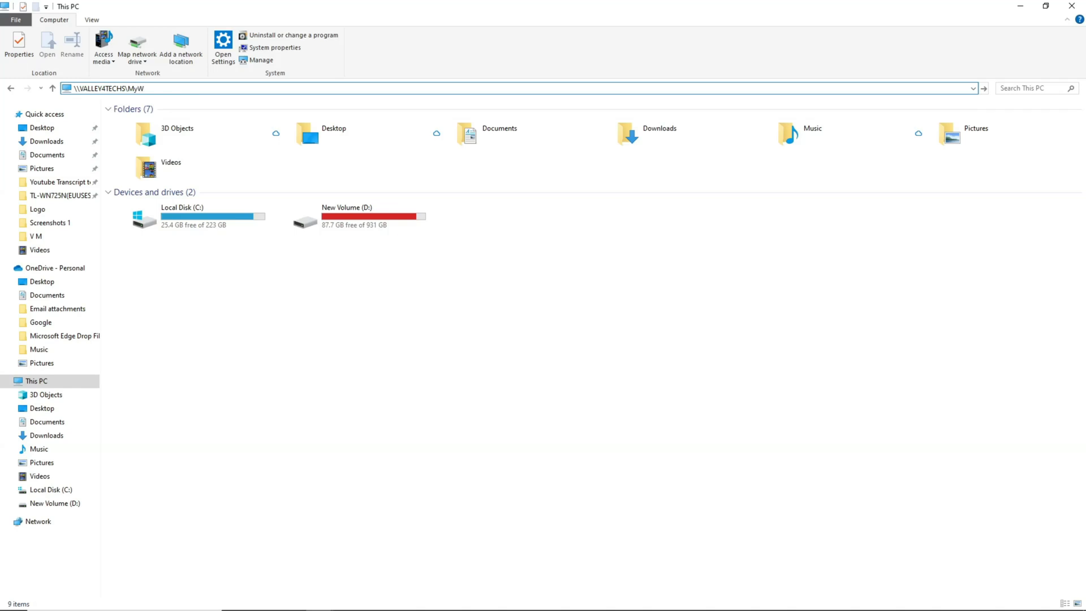
text(ork ›)
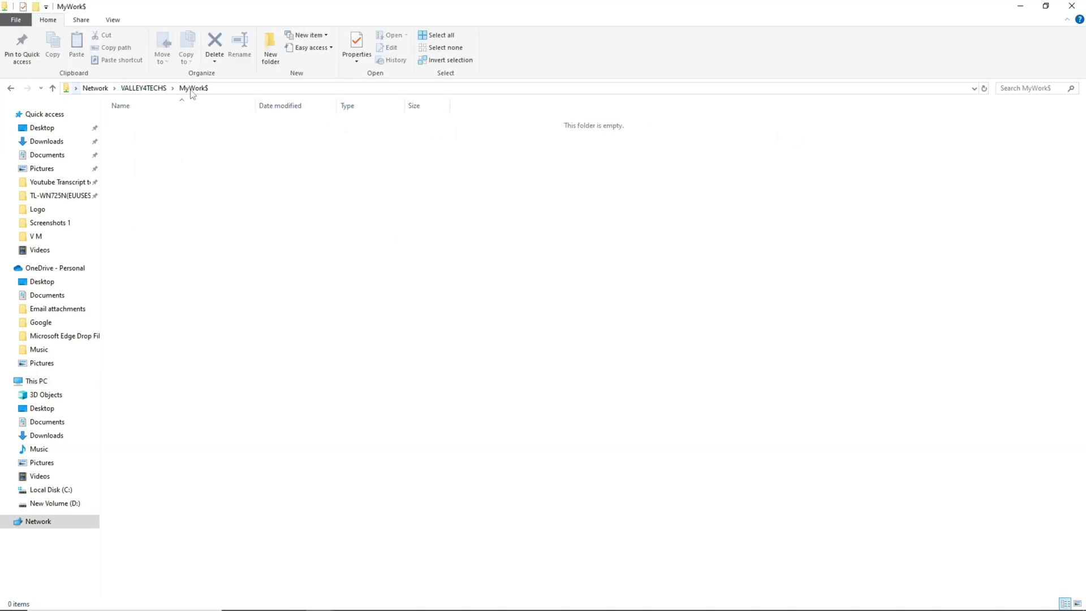
mouse_move(250, 258)
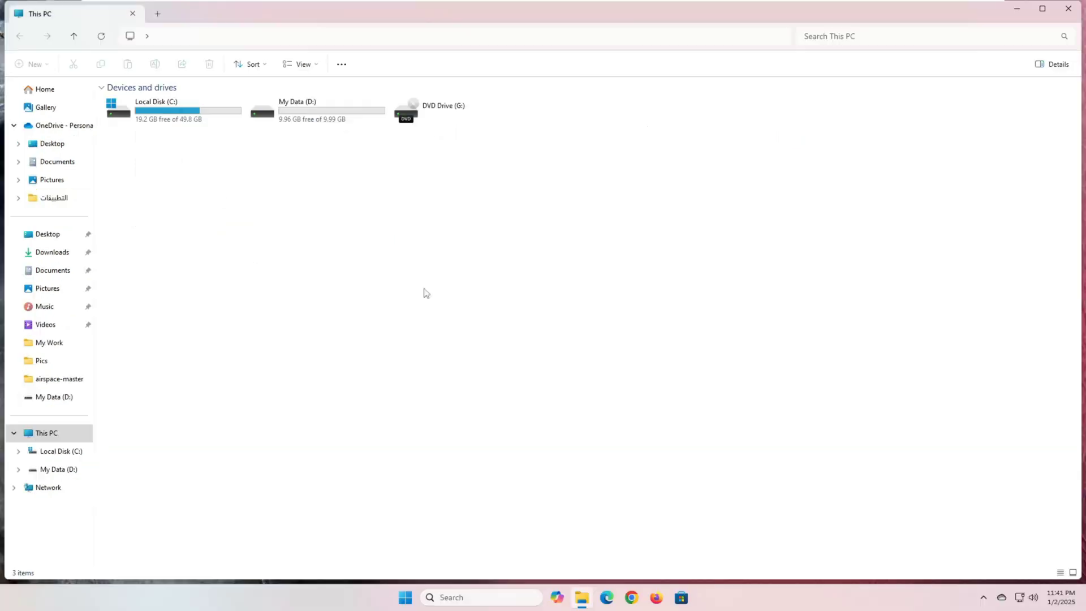
Create a new text document named Test inside D:\My Work on the host.
double_click(297, 111)
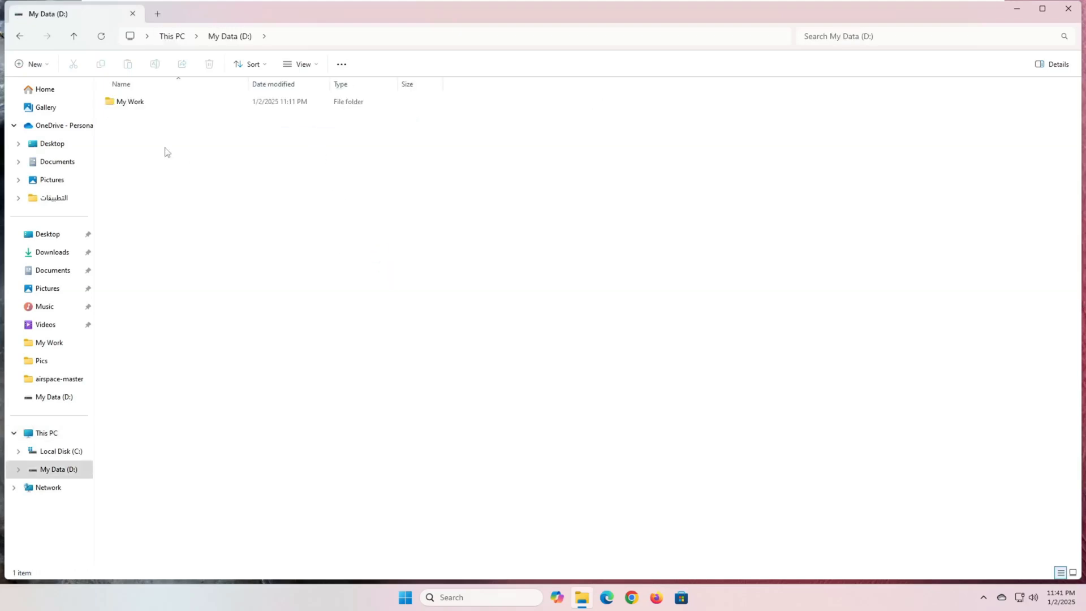
right_click(247, 176)
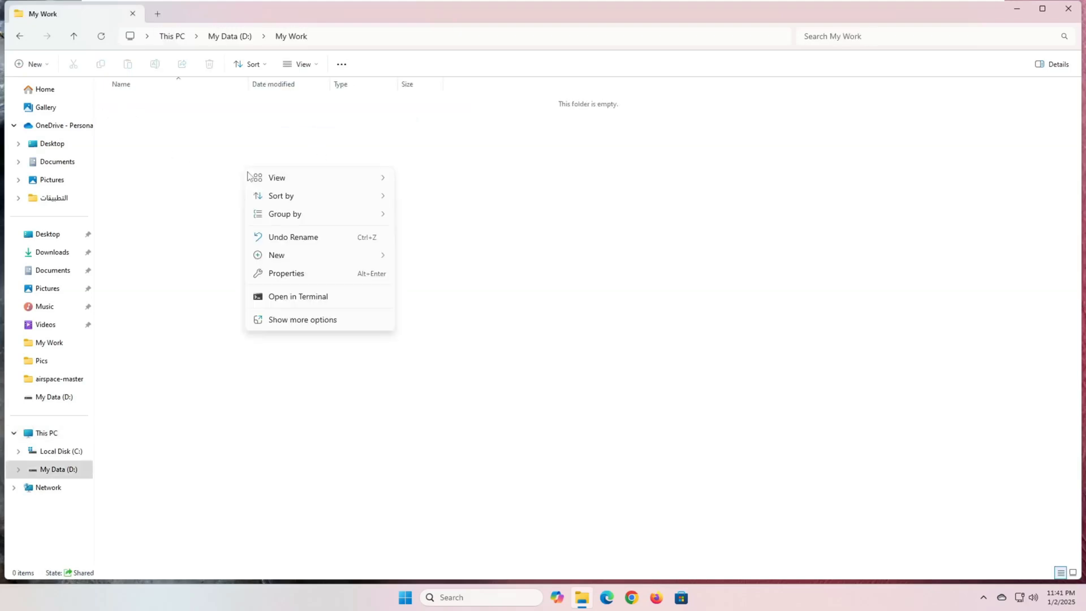
mouse_move(292, 286)
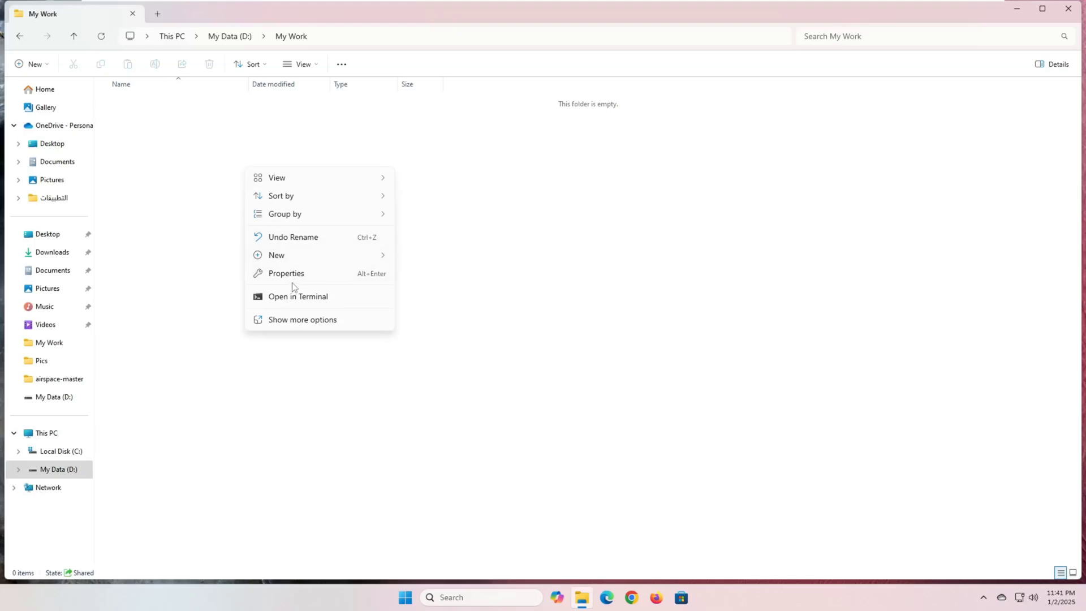
right_click(396, 215)
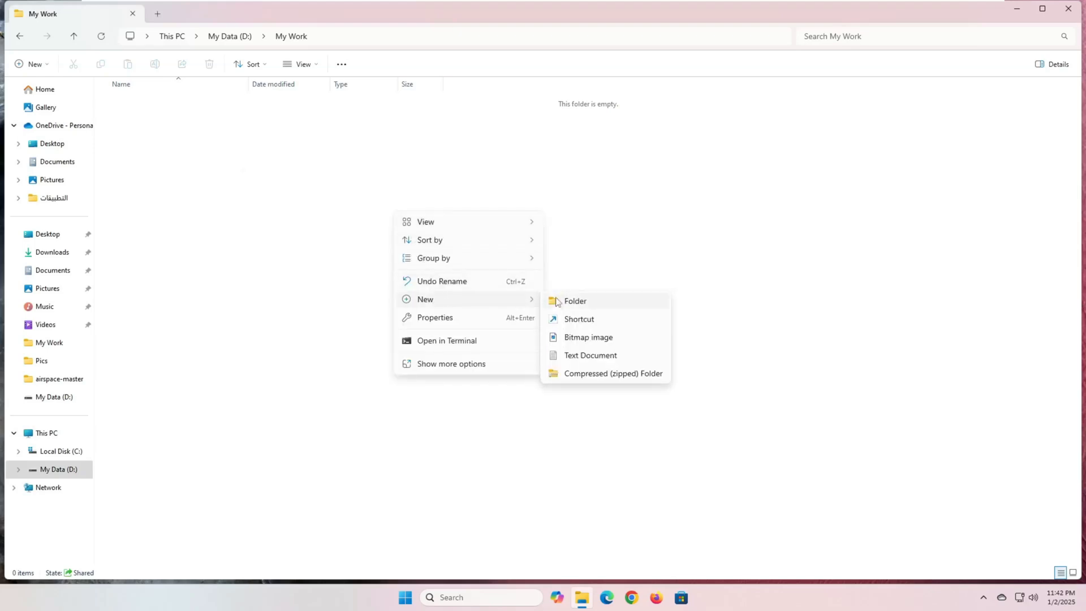
click(589, 354)
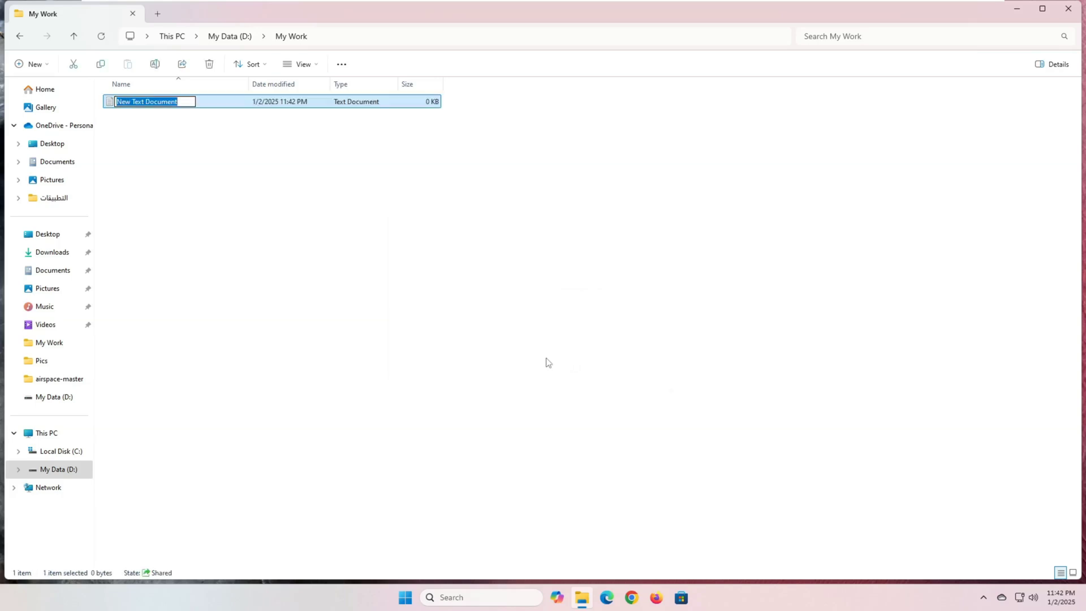
text(Tes)
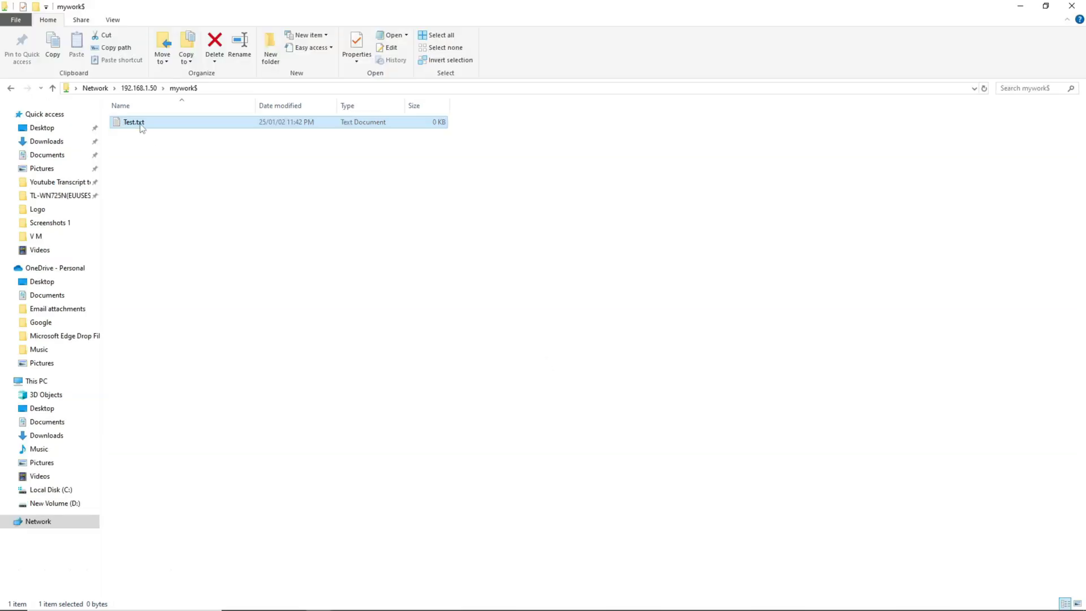
Edit Test.txt from the share to contain 123 and save it on close.
double_click(133, 122)
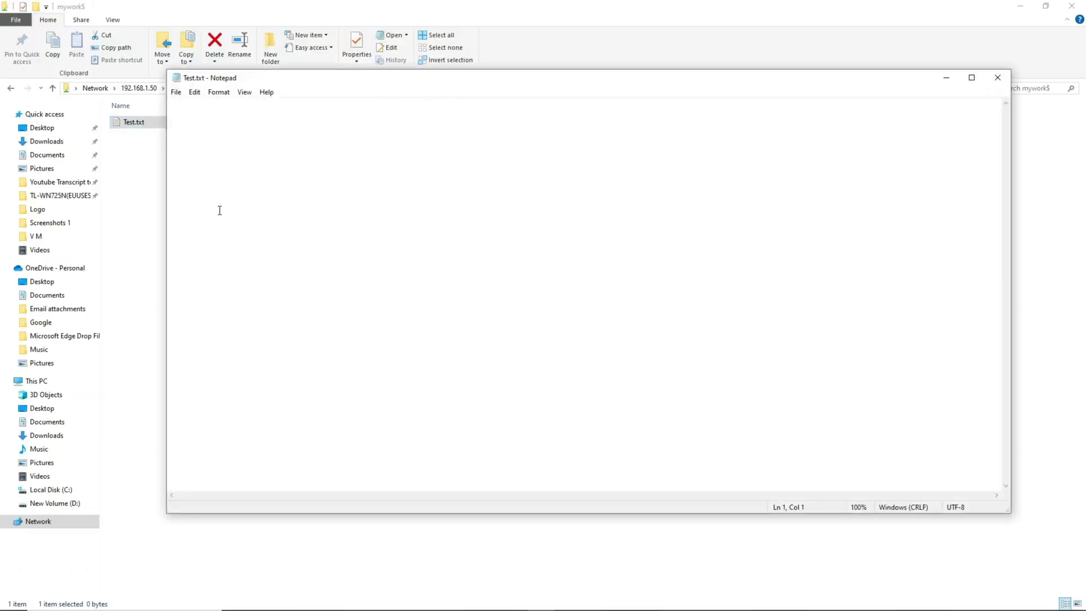
text(123)
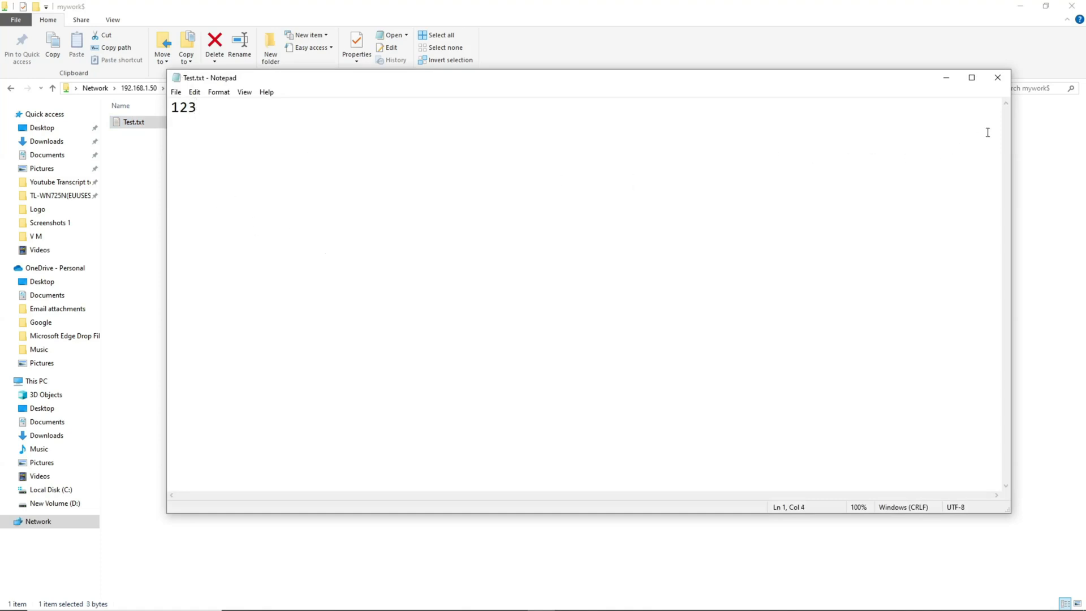
click(998, 77)
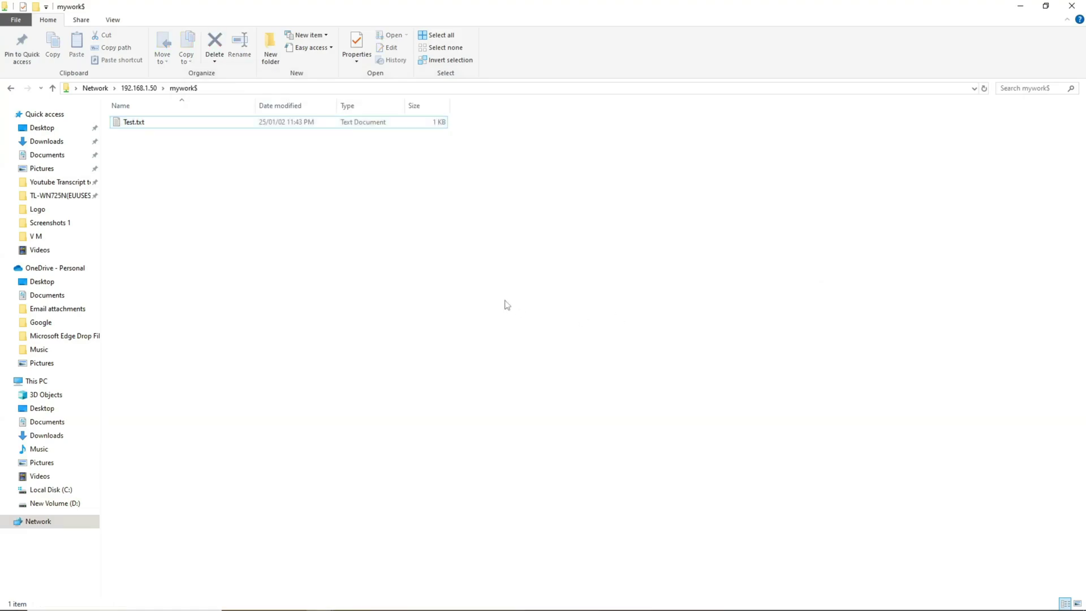